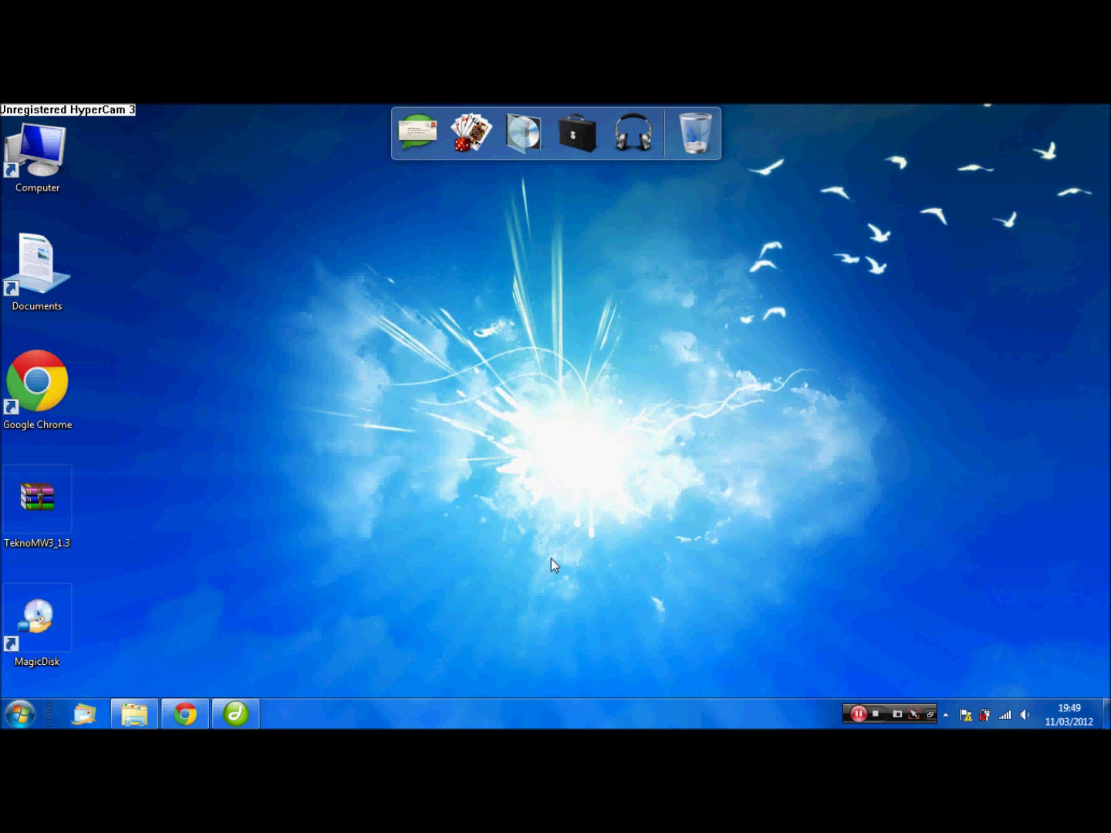
Step: From the MagicDisc tray menu, set the number of virtual drives to 1 Drive
left_click(37, 618)
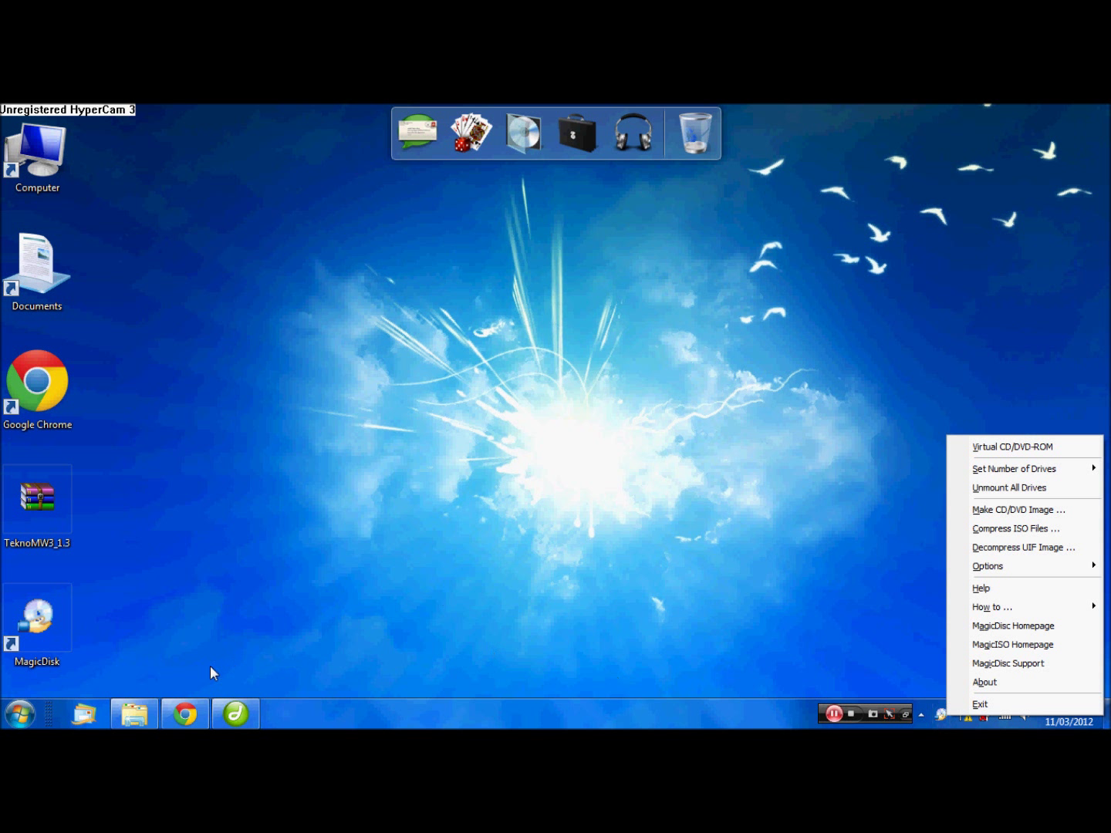
mouse_move(1016, 469)
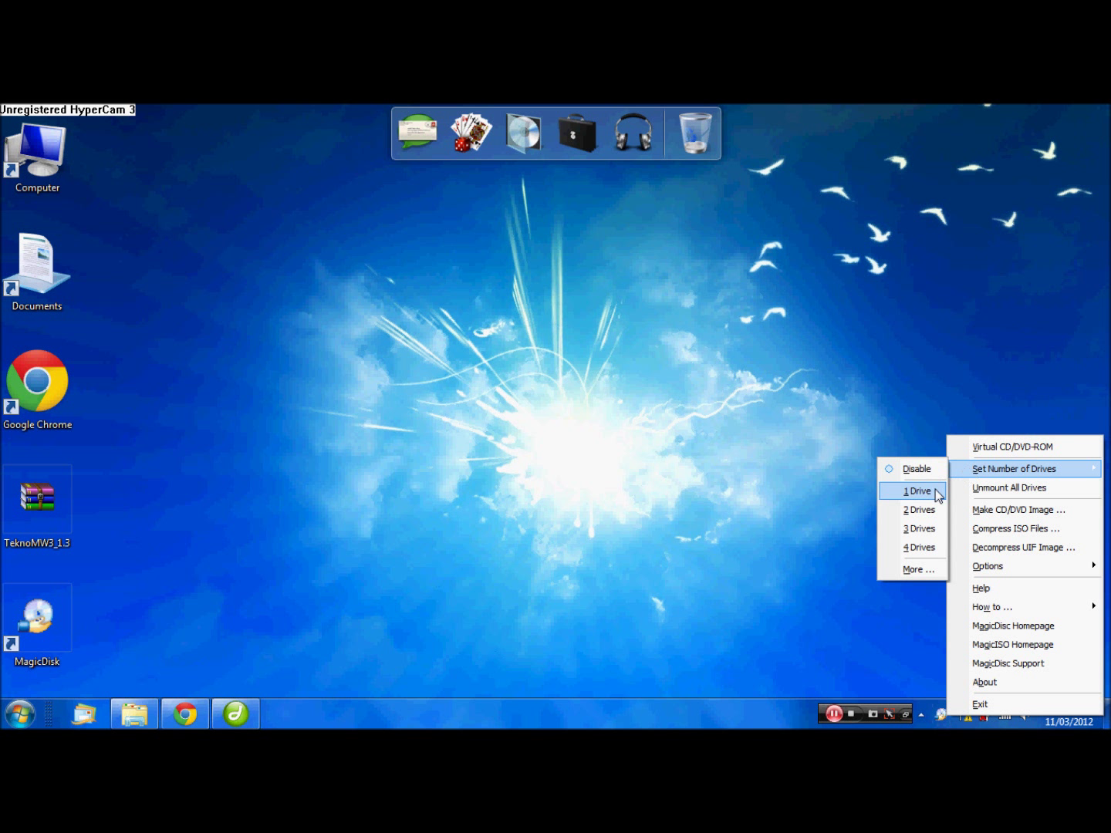
left_click(917, 491)
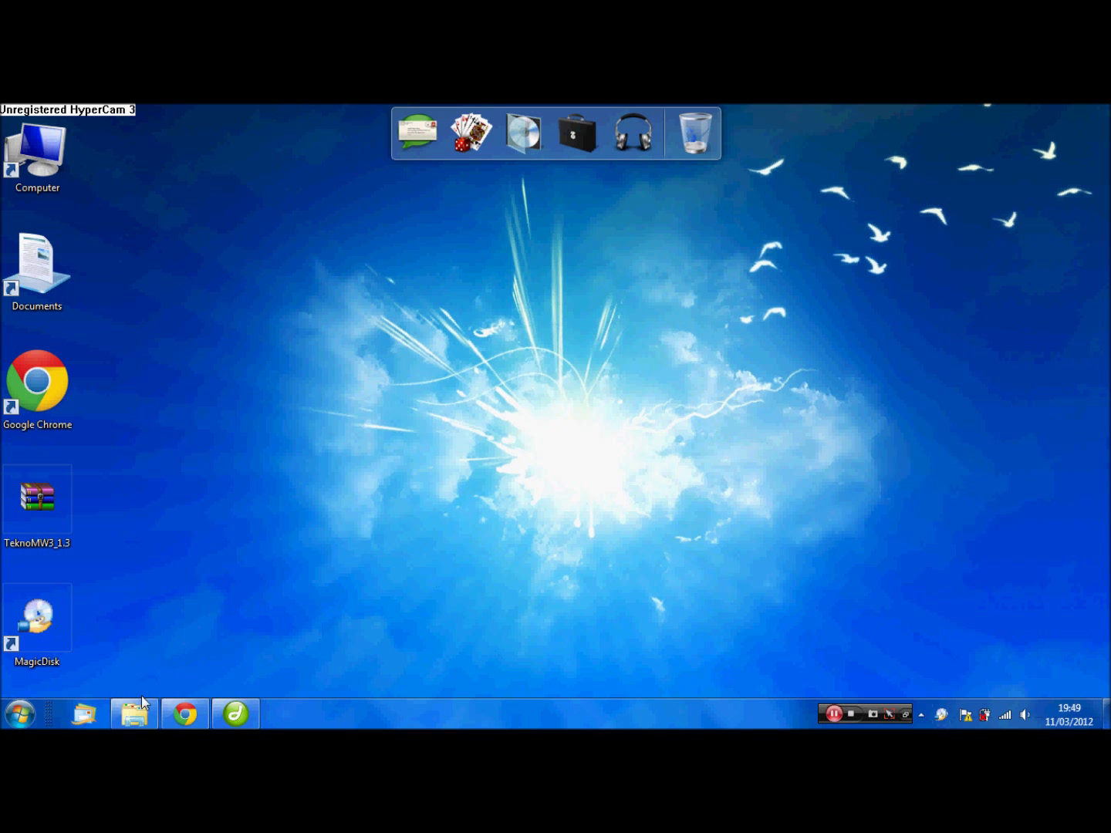
Step: Open the Call Of Duty-MW3 images folder, start Mount on drive E, then cancel the image picker
left_click(133, 713)
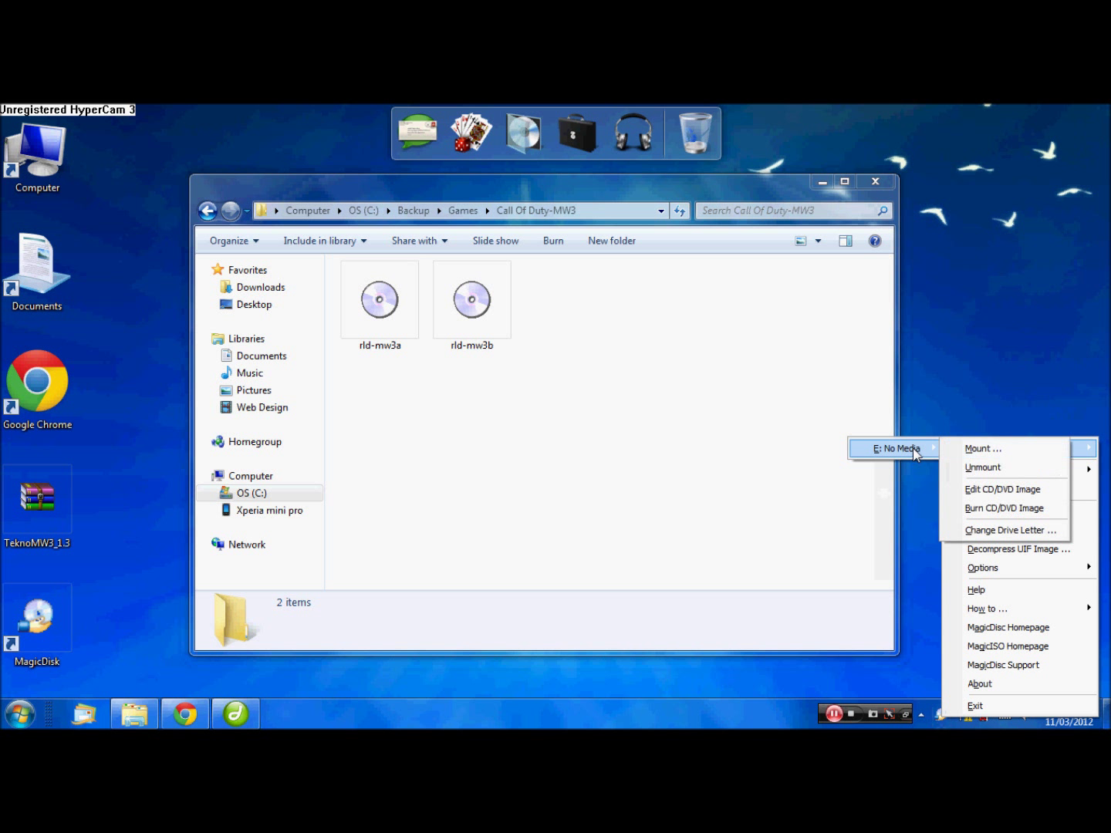
left_click(982, 448)
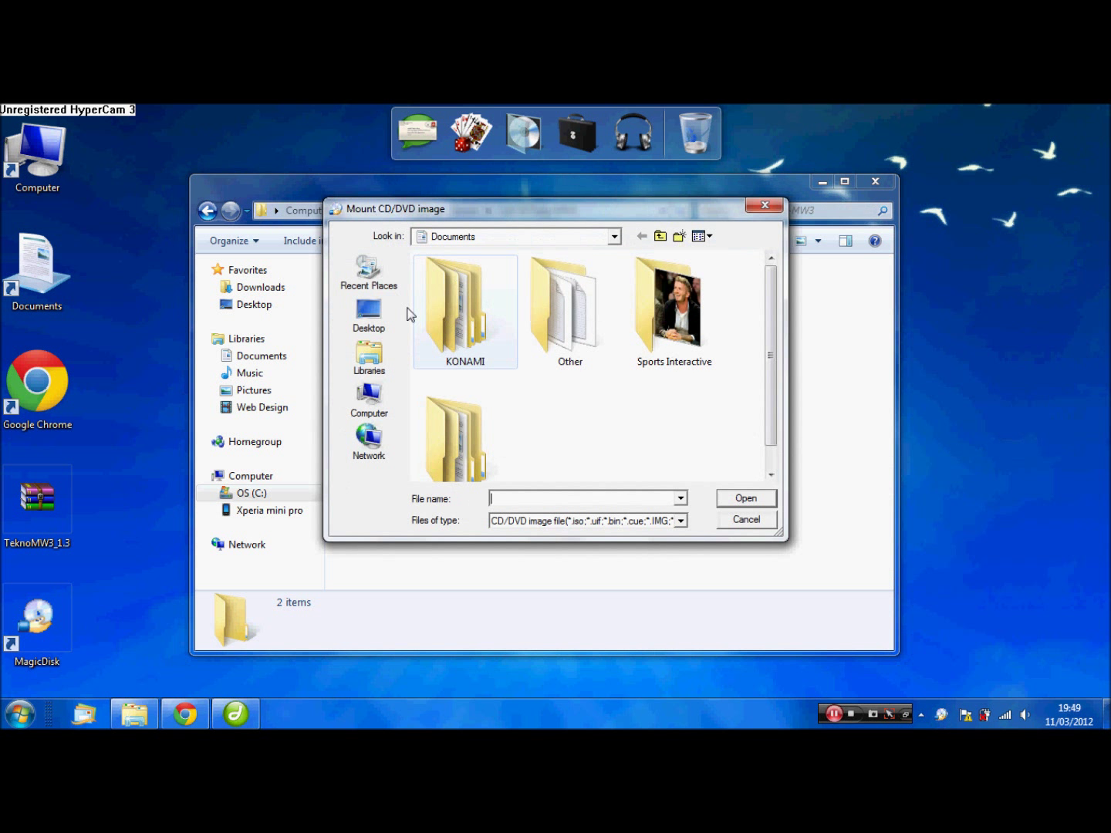
left_click(367, 358)
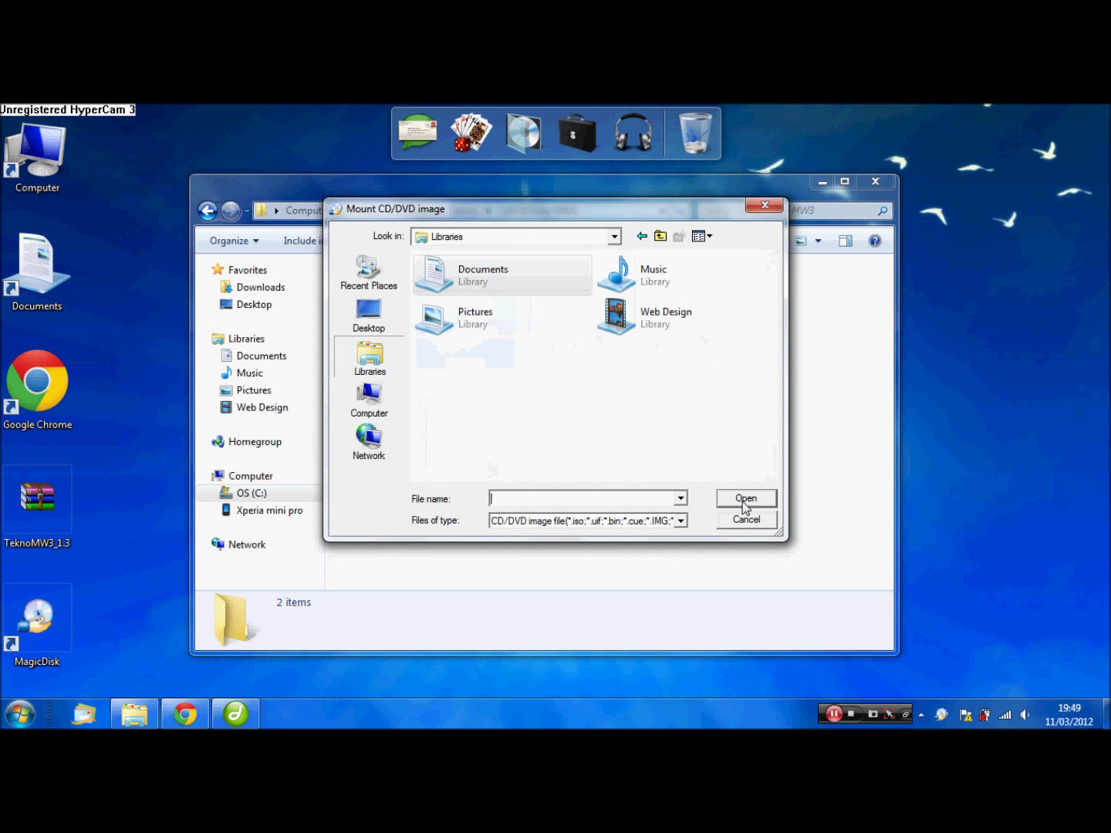
left_click(746, 518)
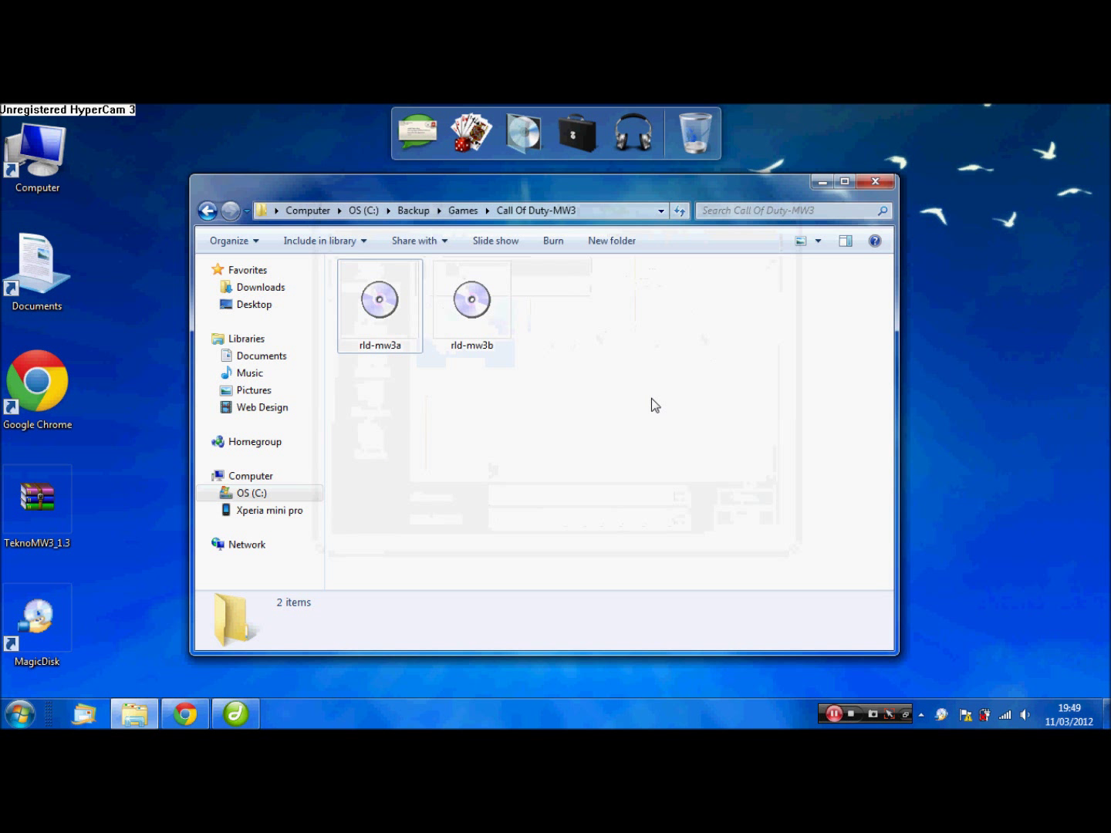
mouse_move(438, 420)
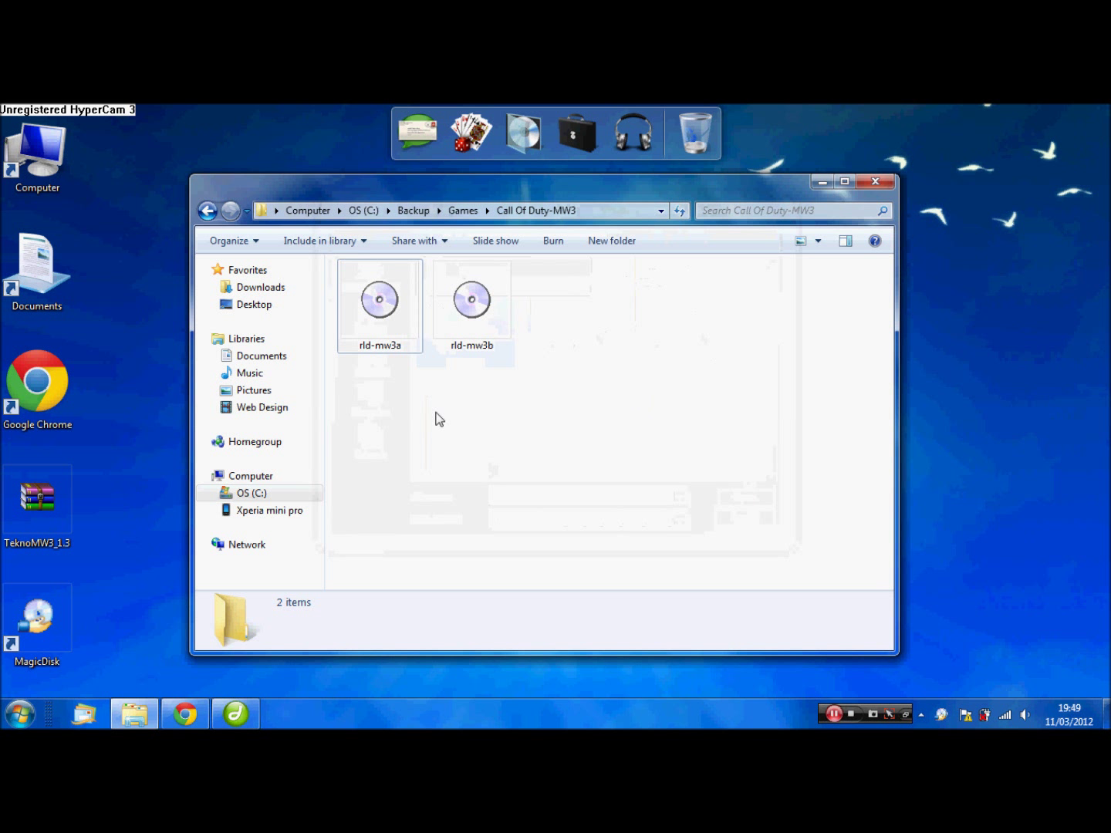
mouse_move(401, 420)
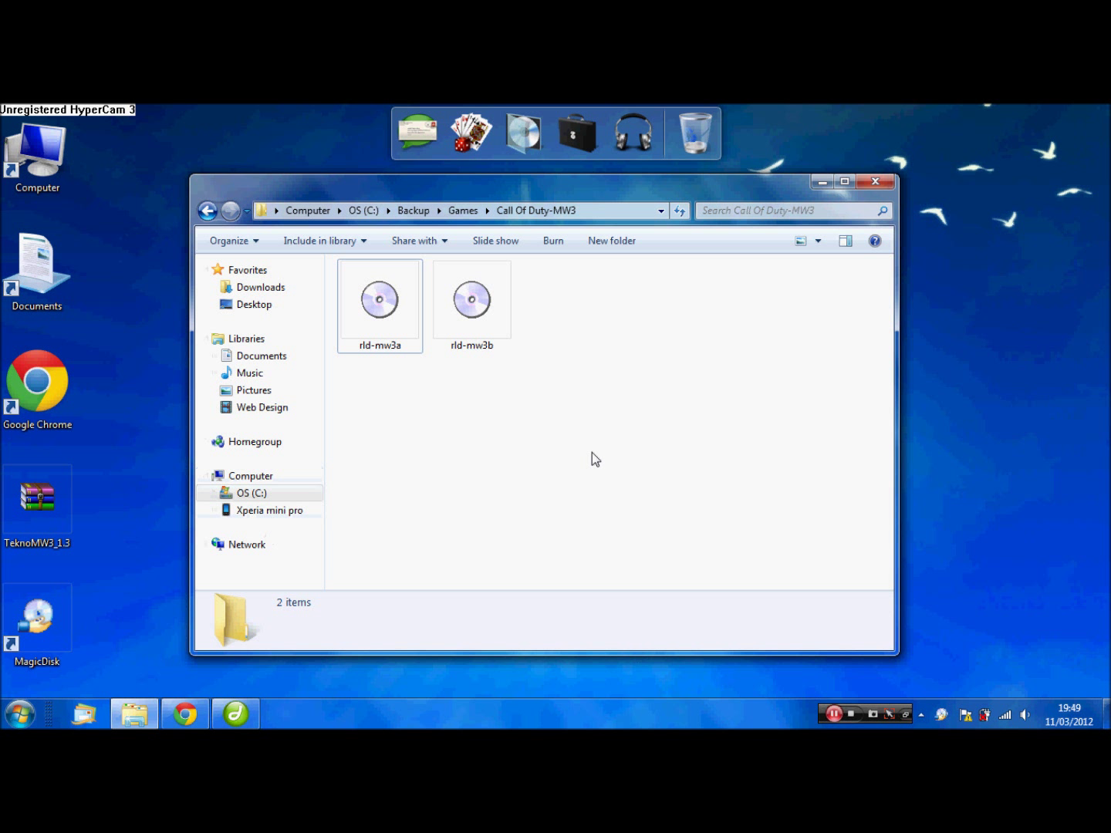
mouse_move(940, 657)
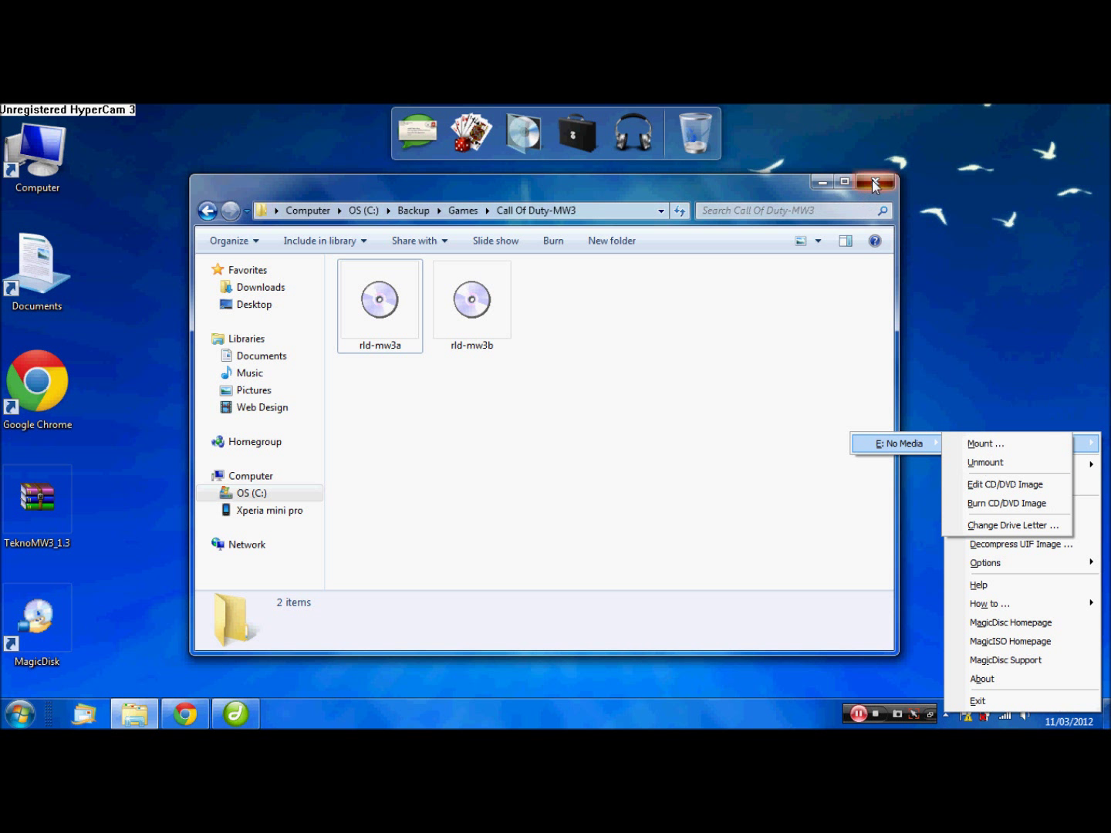
Step: Close the game folder window and exit MagicDisc from its tray menu
left_click(875, 182)
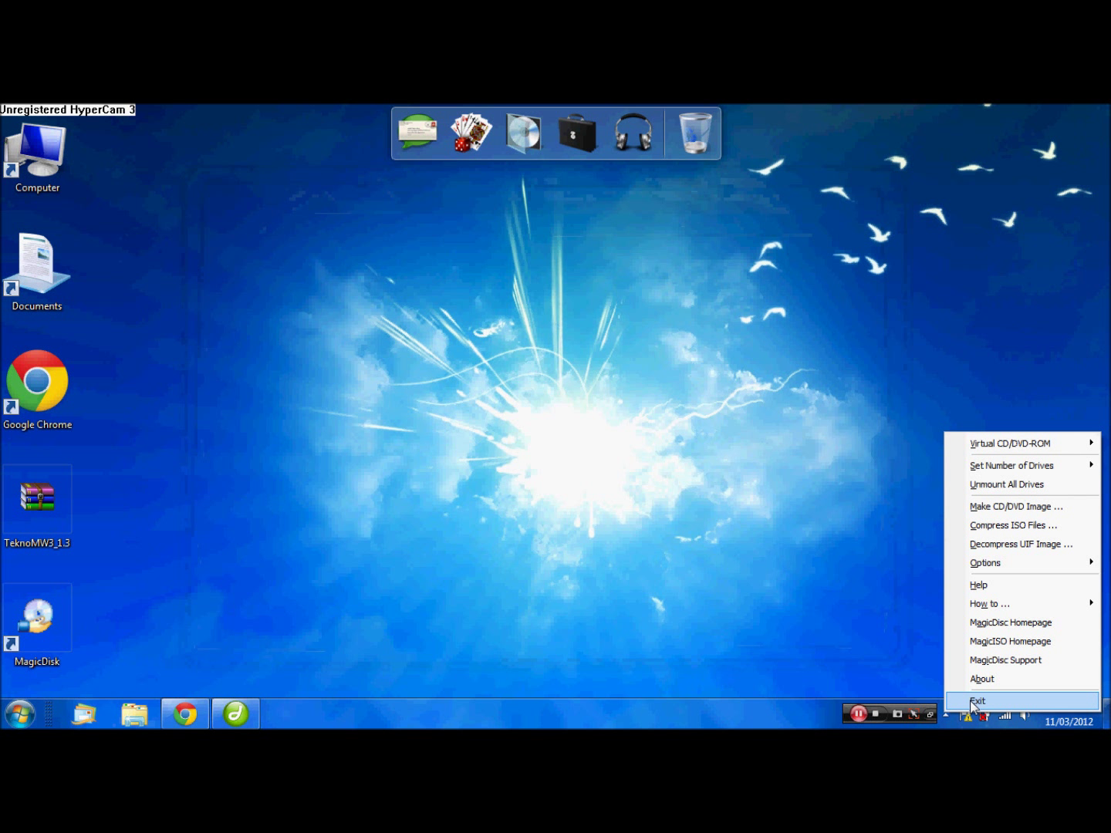
left_click(979, 701)
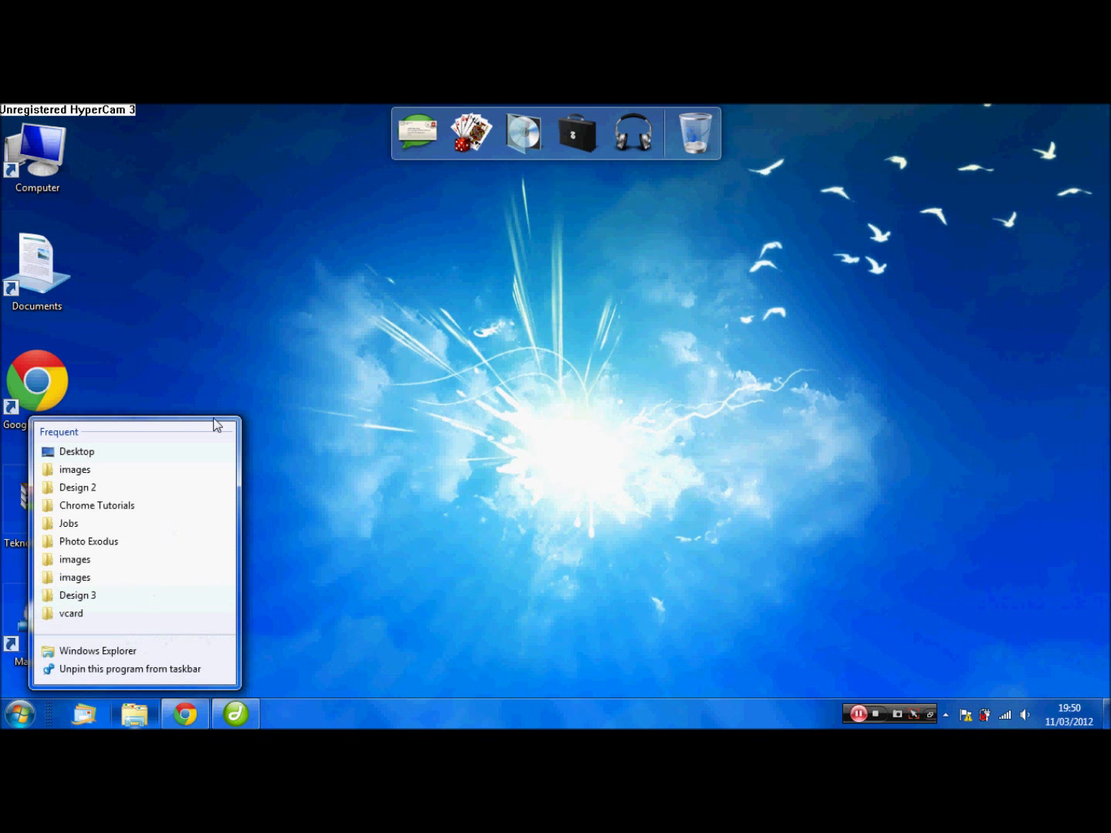
mouse_move(101, 329)
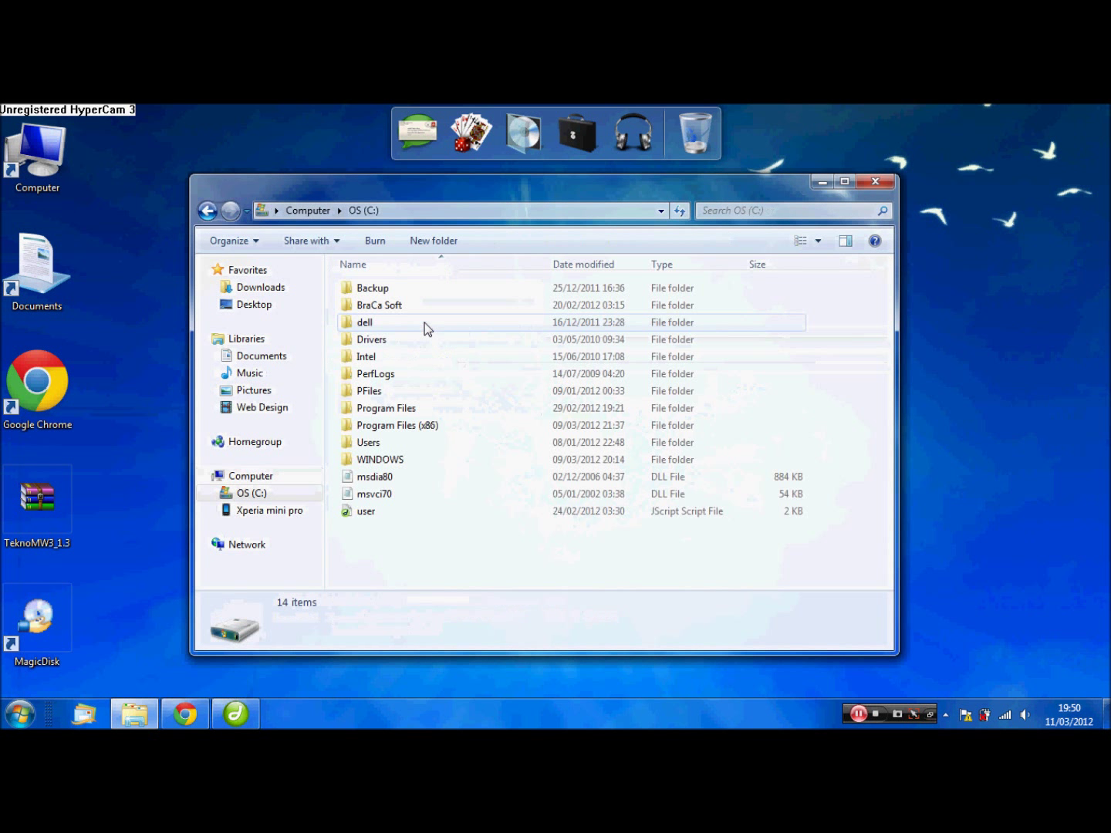
Step: Reopen C:\Backup\Games\Call Of Duty-MW3 and select the rld-mw3b disc image
left_click(372, 288)
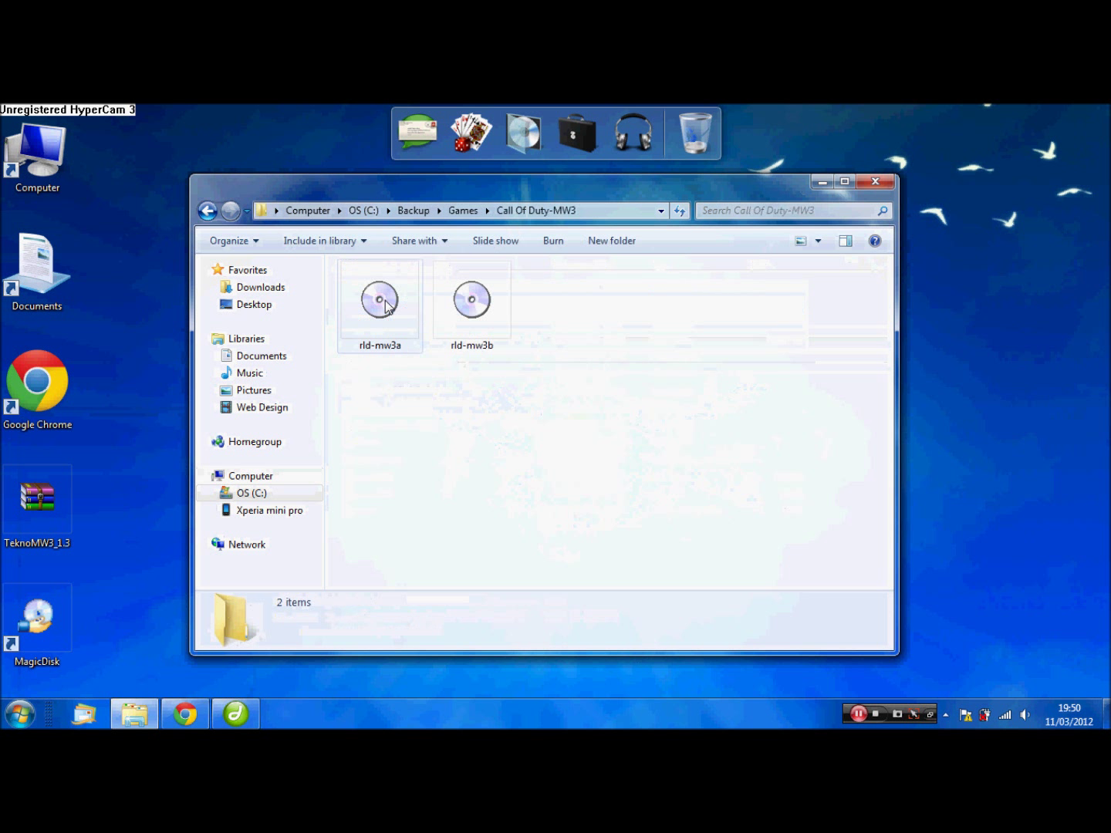
left_click(472, 299)
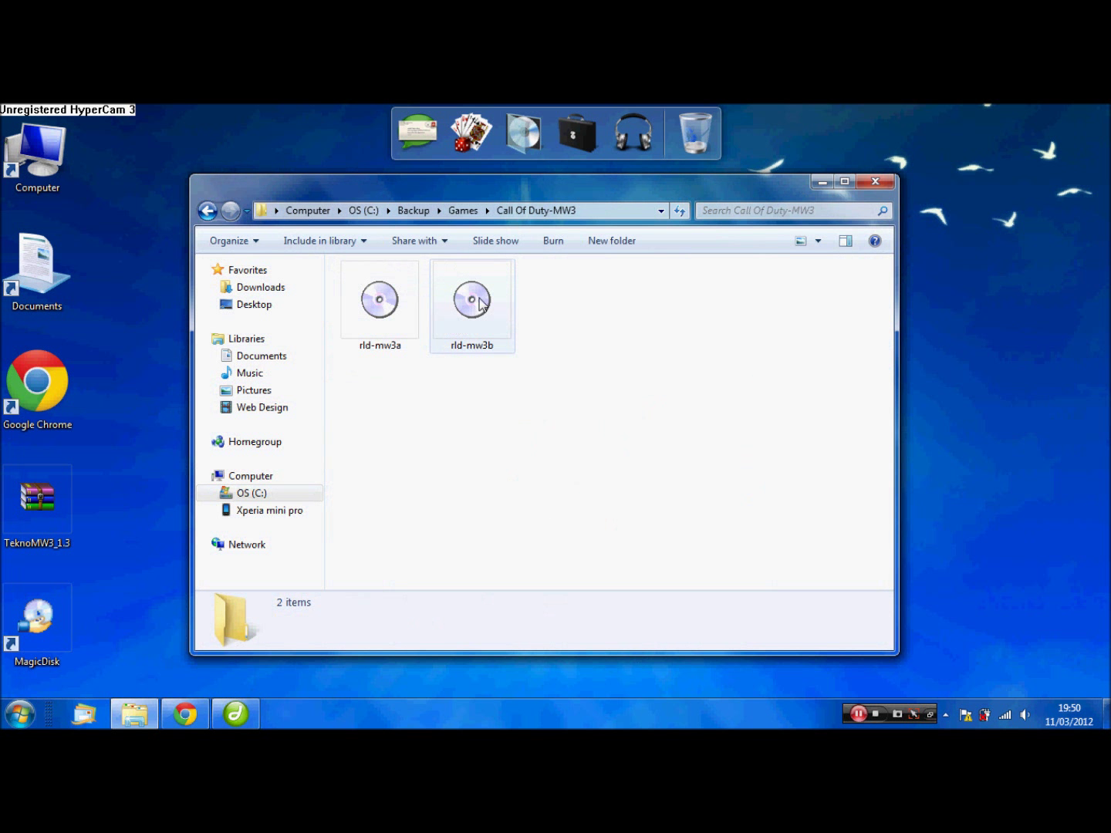
left_click(472, 300)
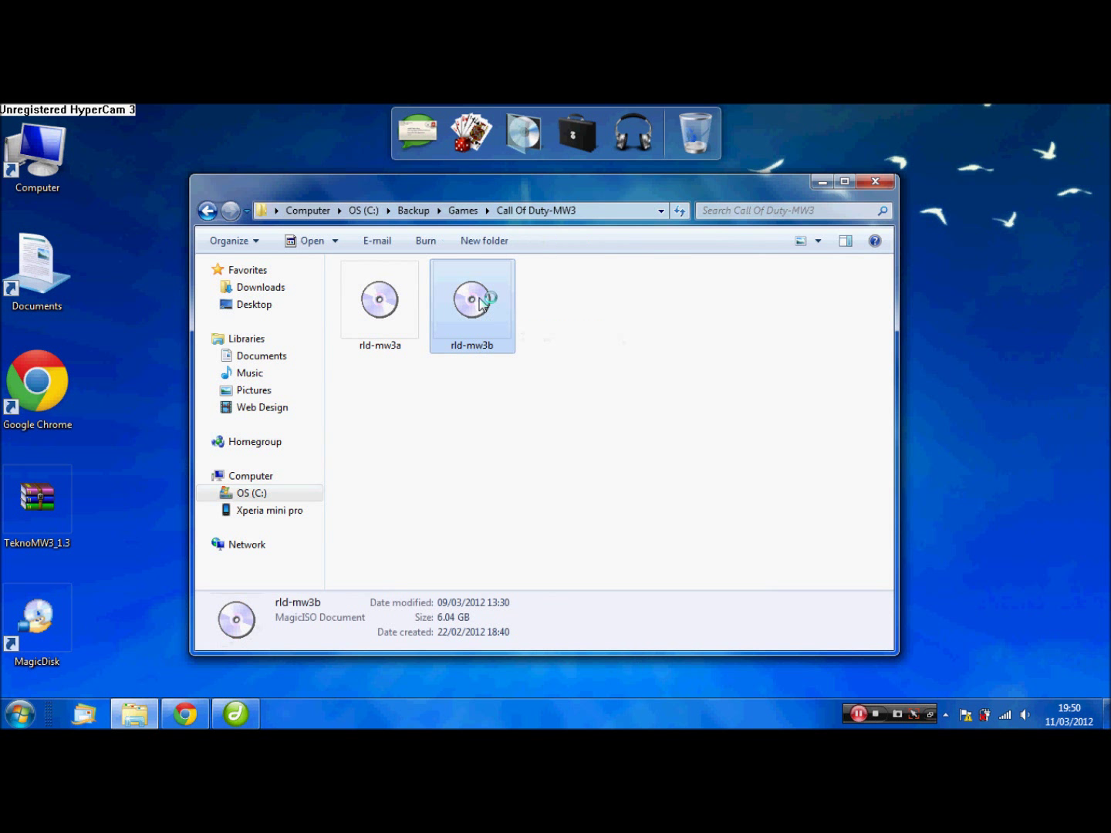
double_click(473, 299)
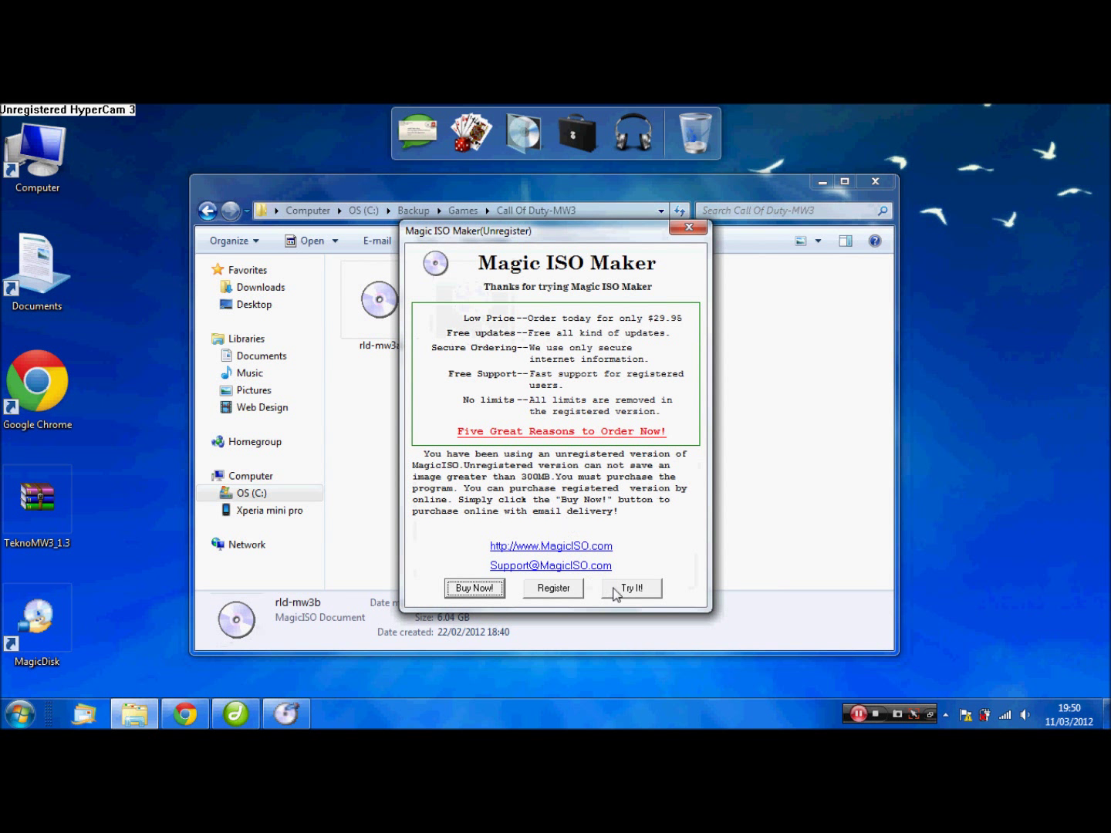
left_click(631, 588)
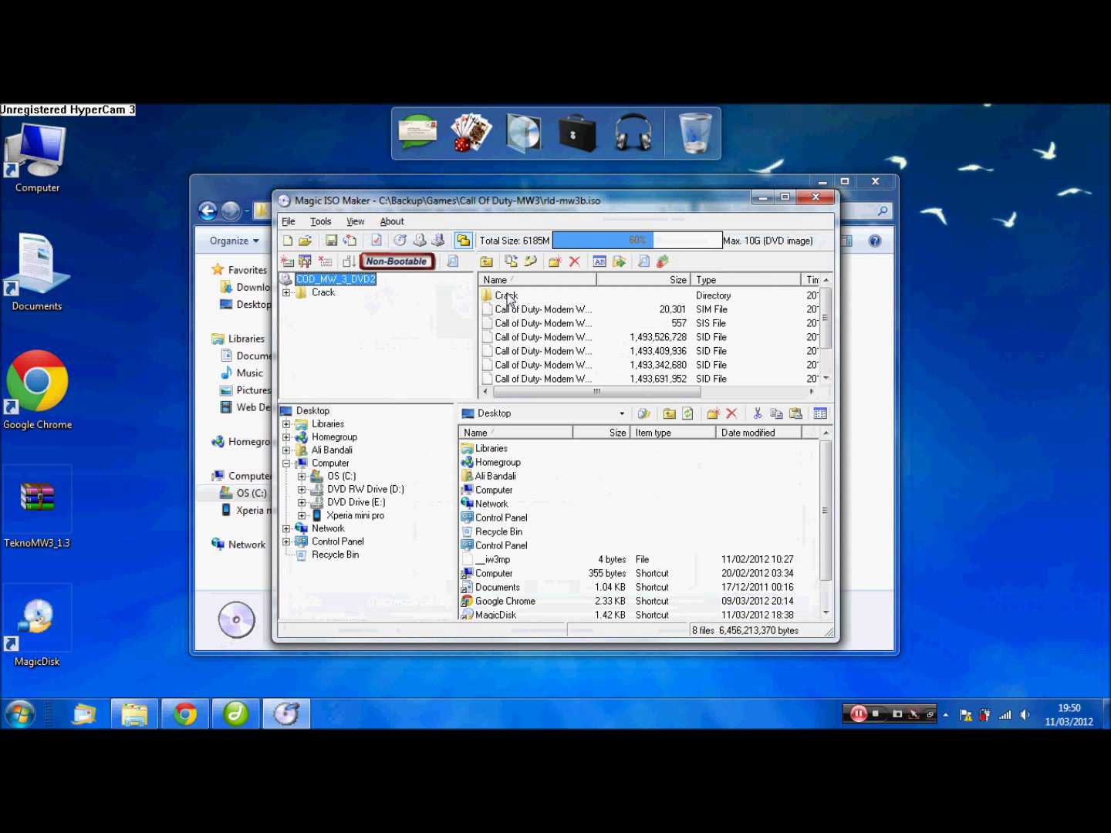
left_click(506, 297)
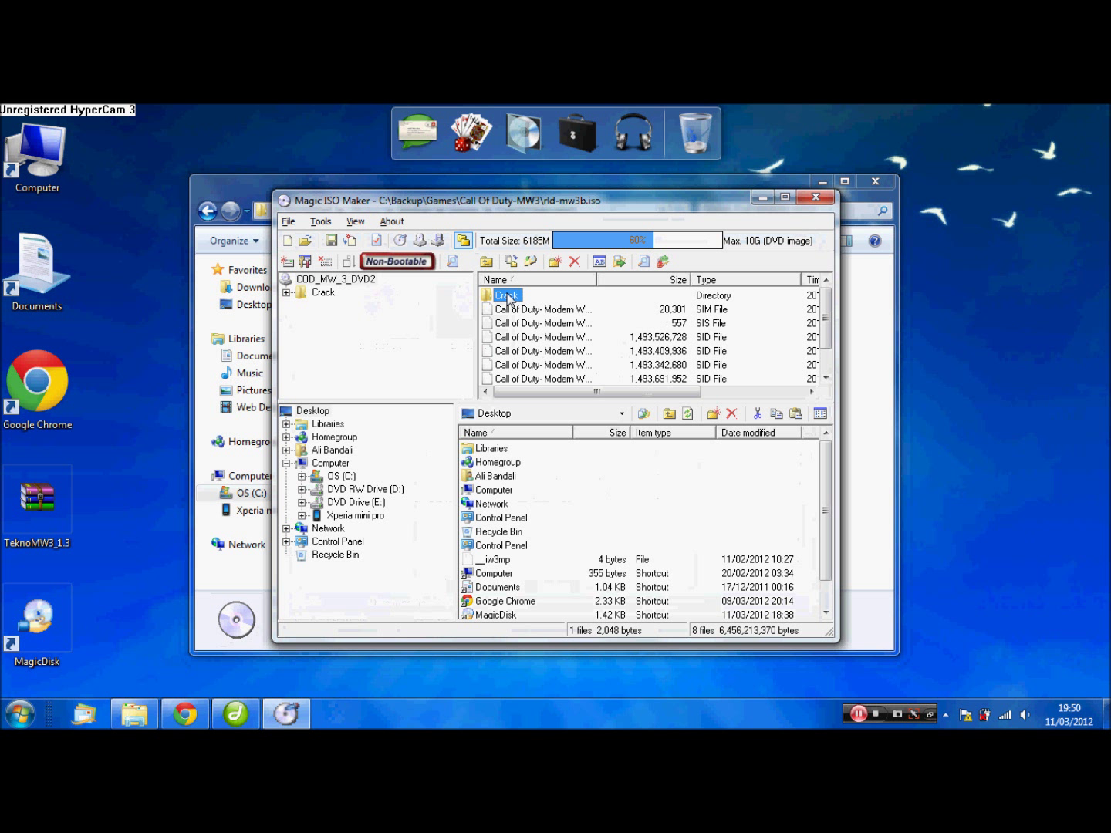
double_click(506, 295)
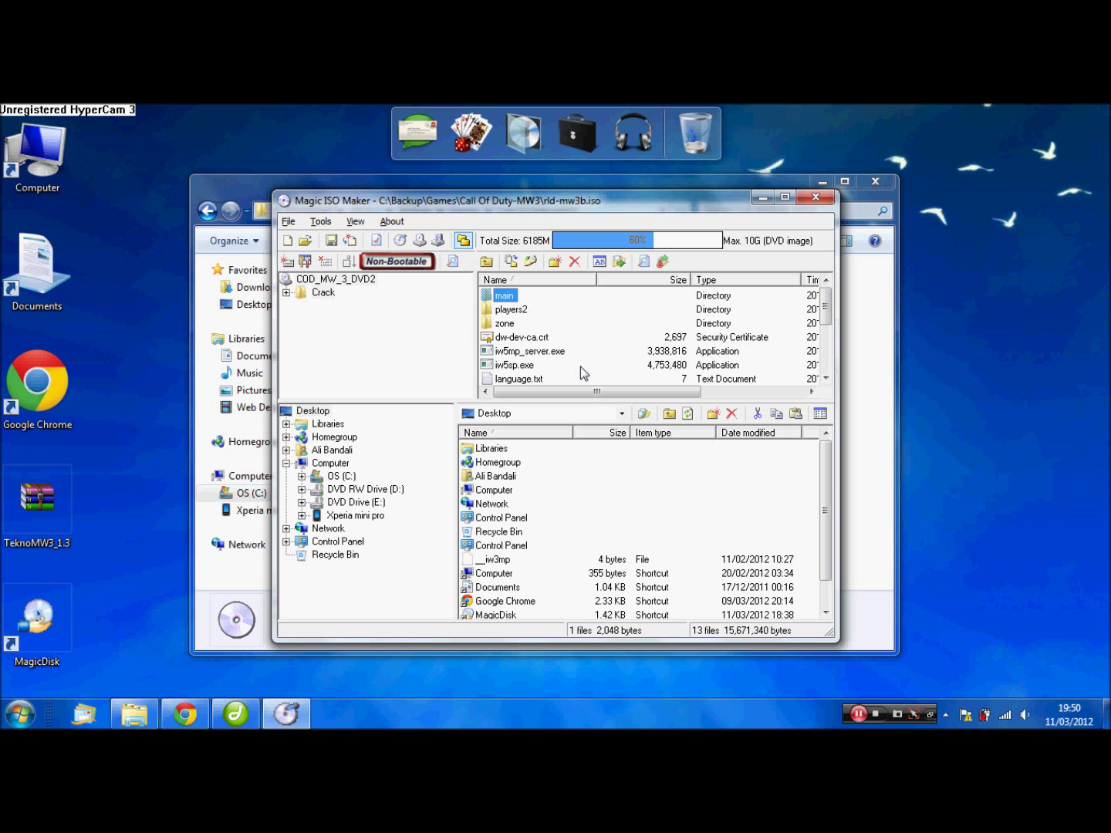
mouse_move(816, 245)
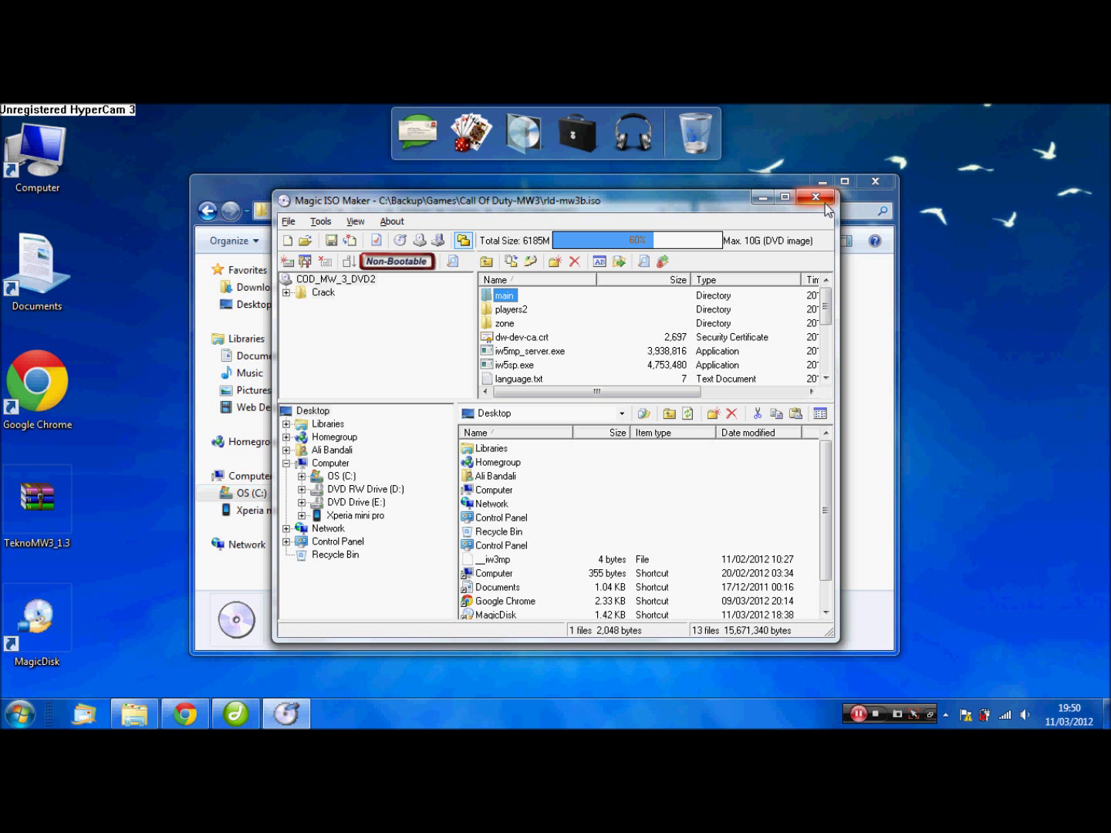
left_click(815, 197)
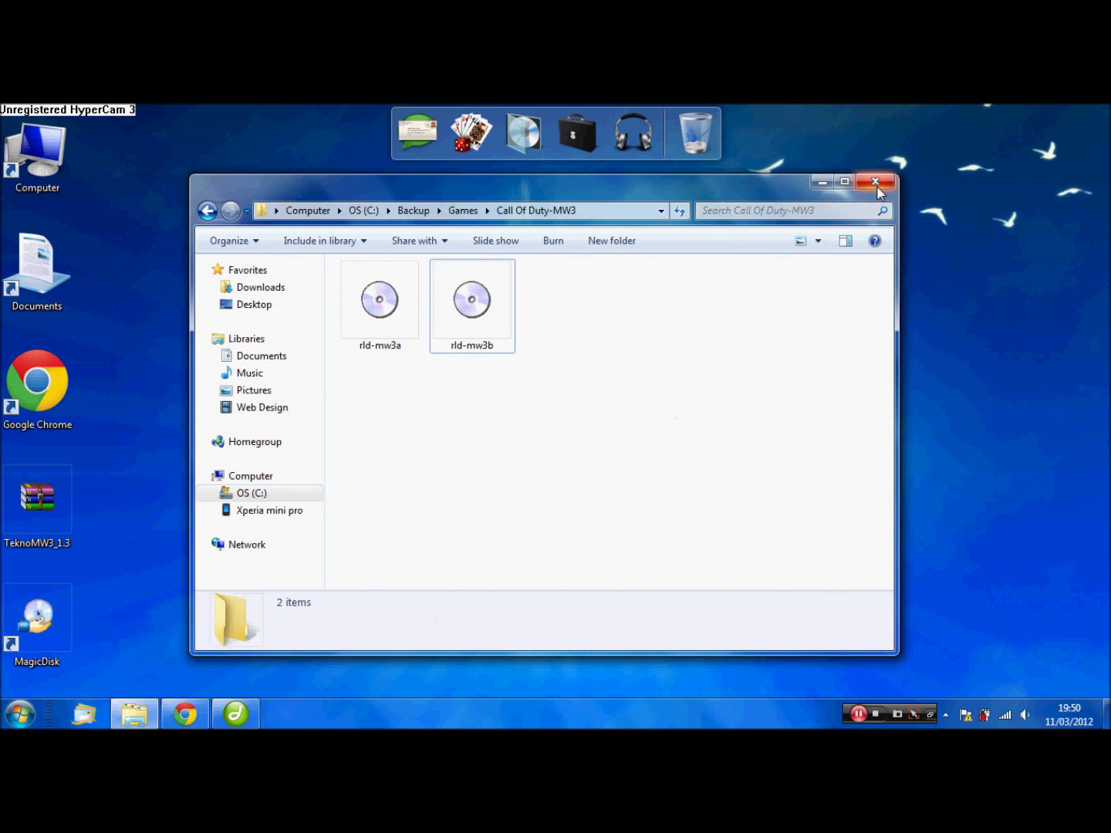
Step: Close the game folder, search for 'steam', and select the TeknoMW3_1.3 archive on the desktop
left_click(877, 182)
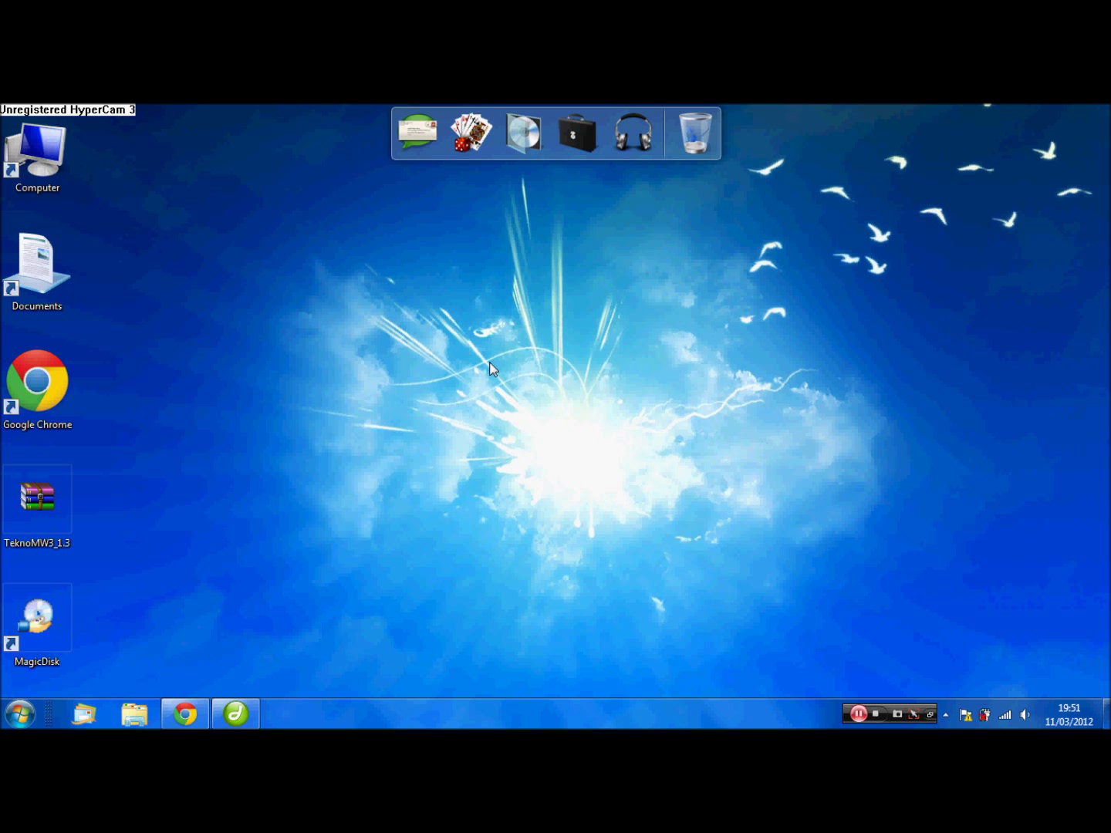
type("steam")
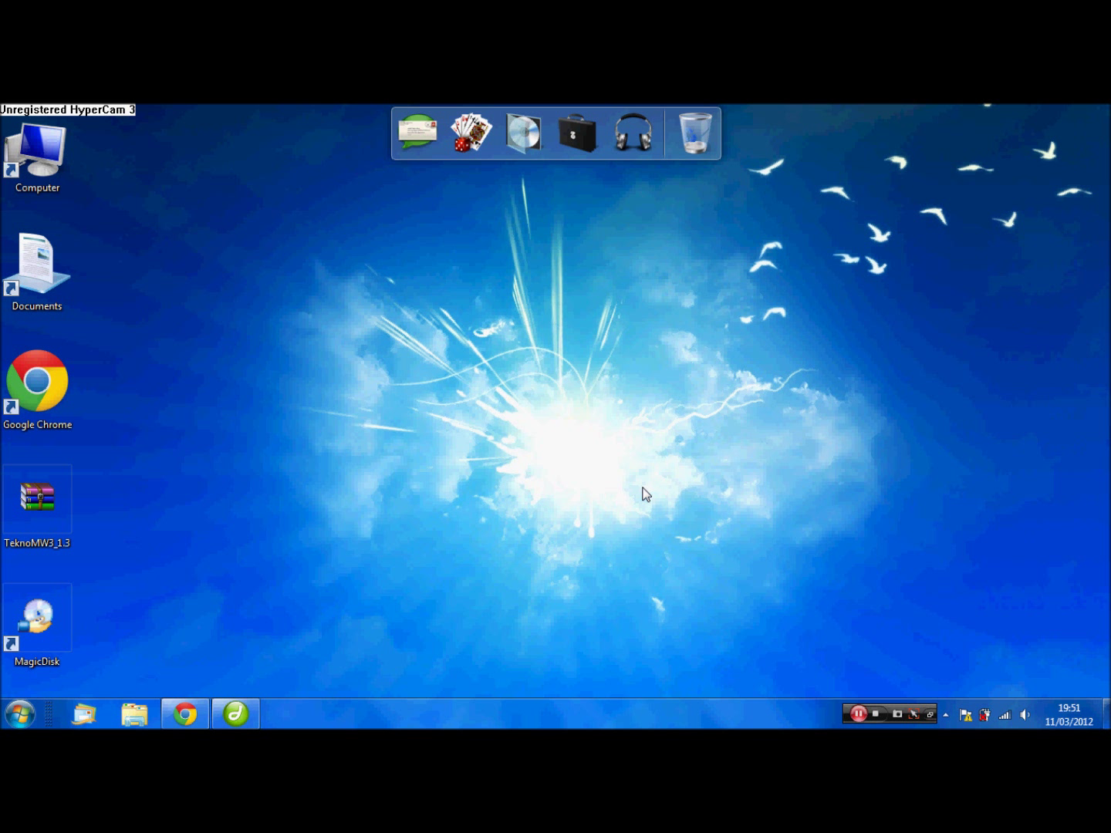
mouse_move(420, 466)
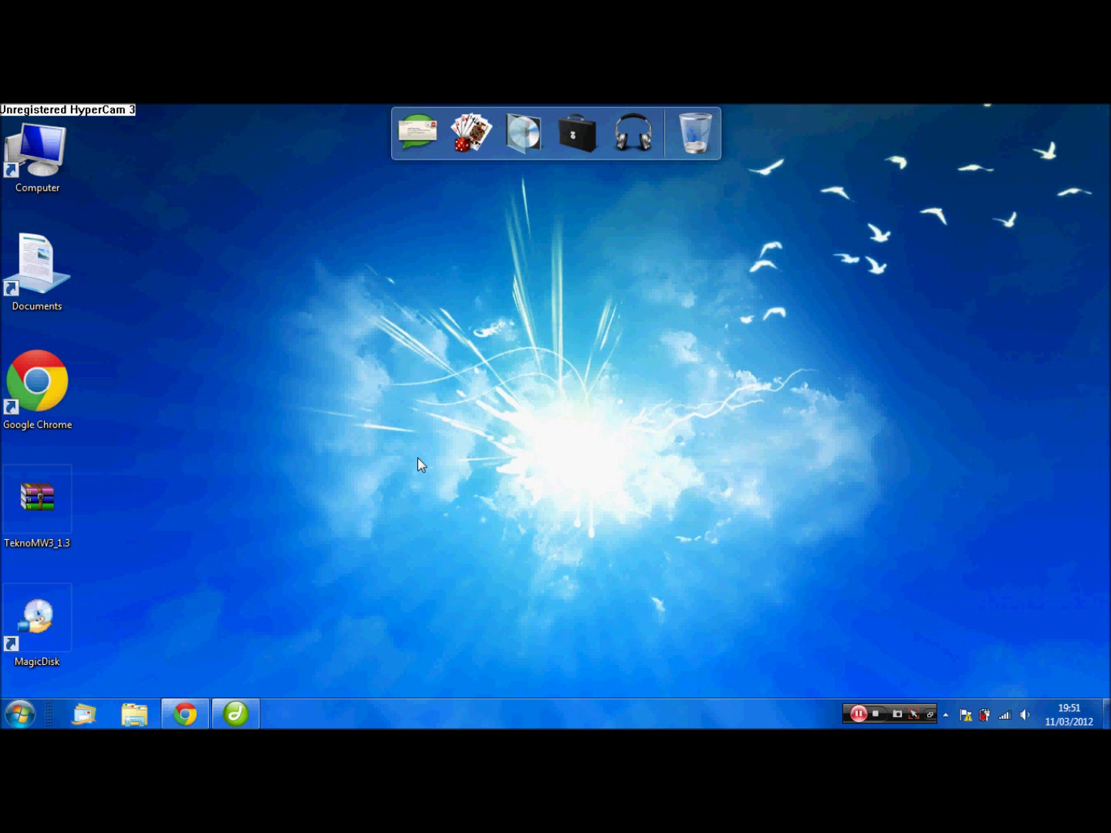
left_click(37, 497)
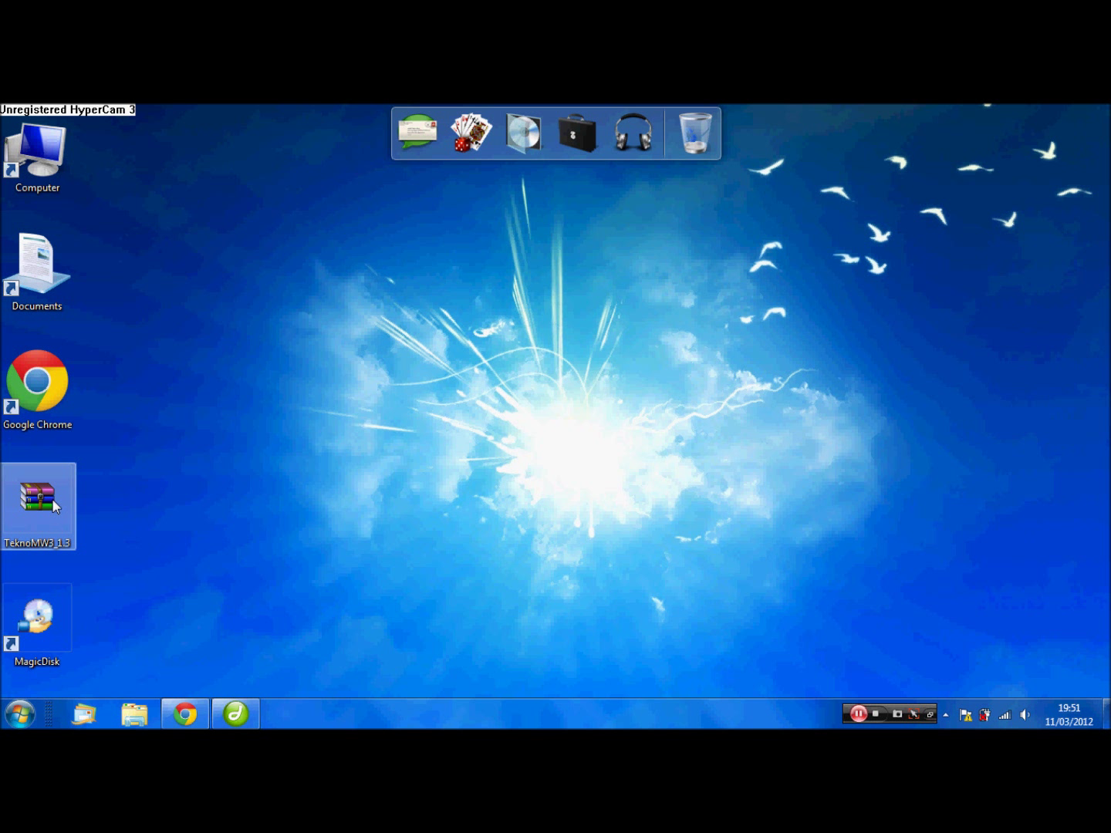
Step: Extract TeknoMW3_1.3 with WinRAR into its own desktop folder and open the extracted files
right_click(38, 501)
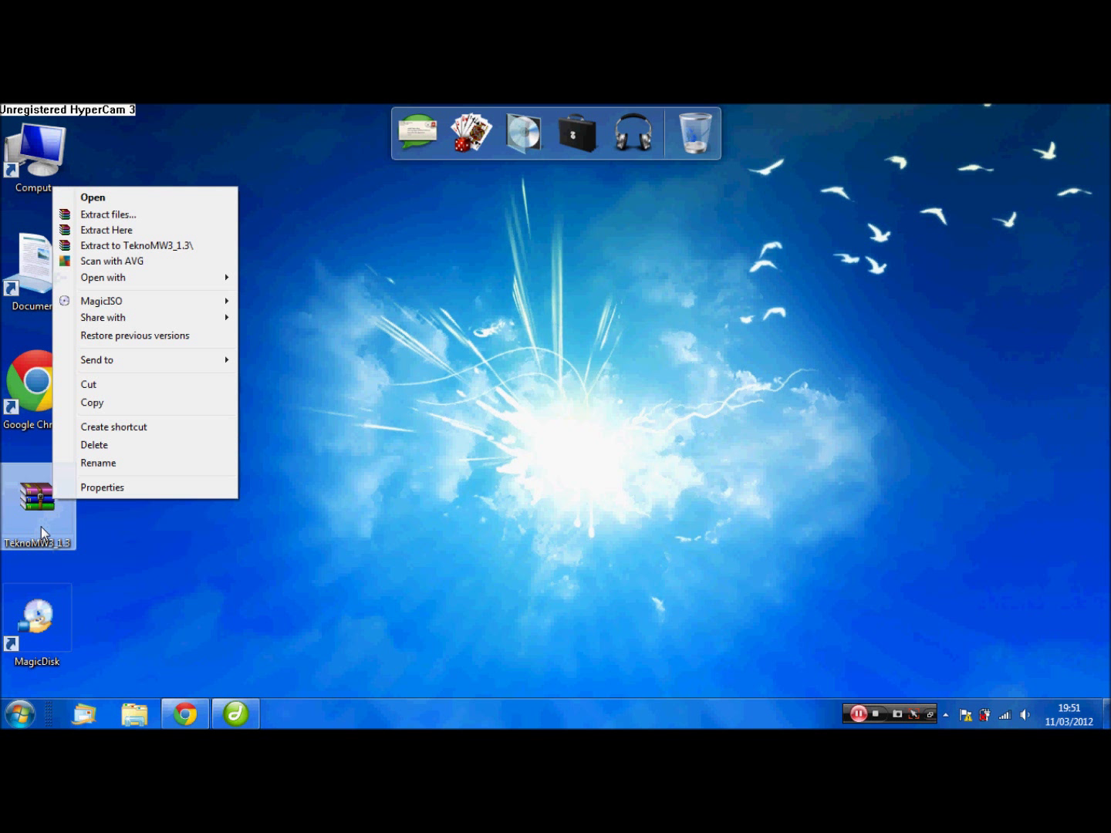
mouse_move(142, 246)
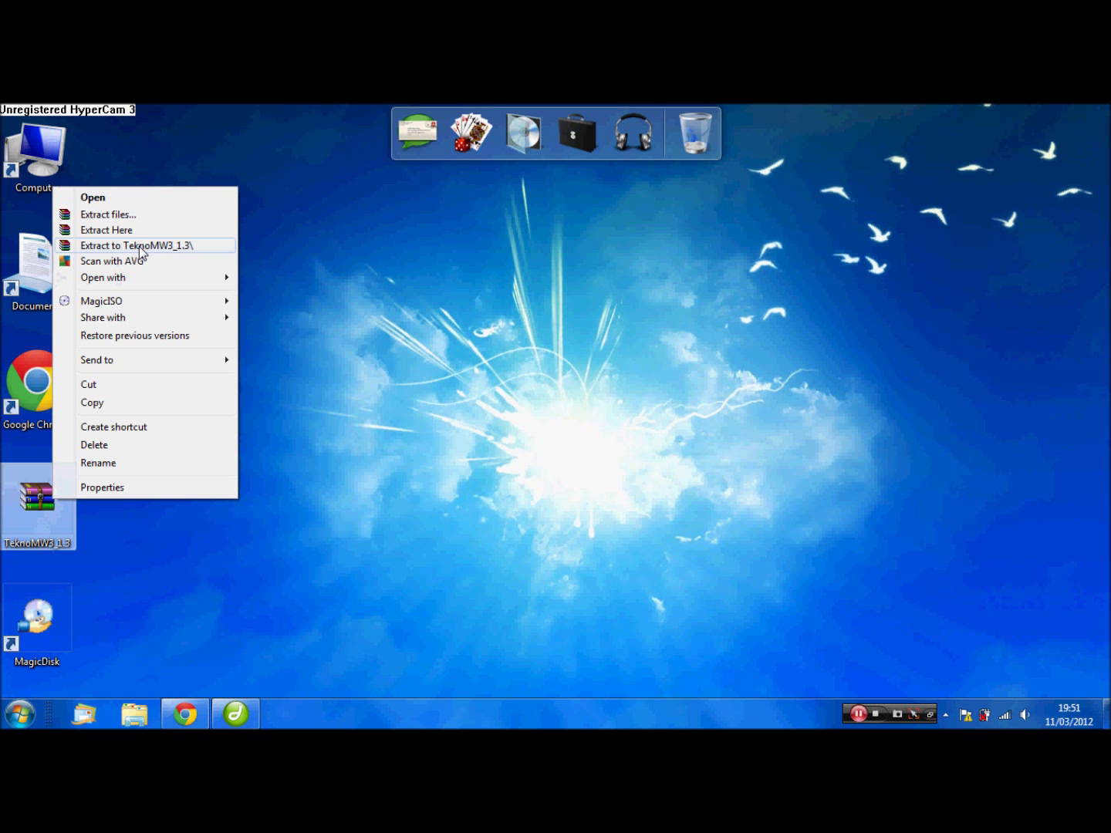
left_click(136, 245)
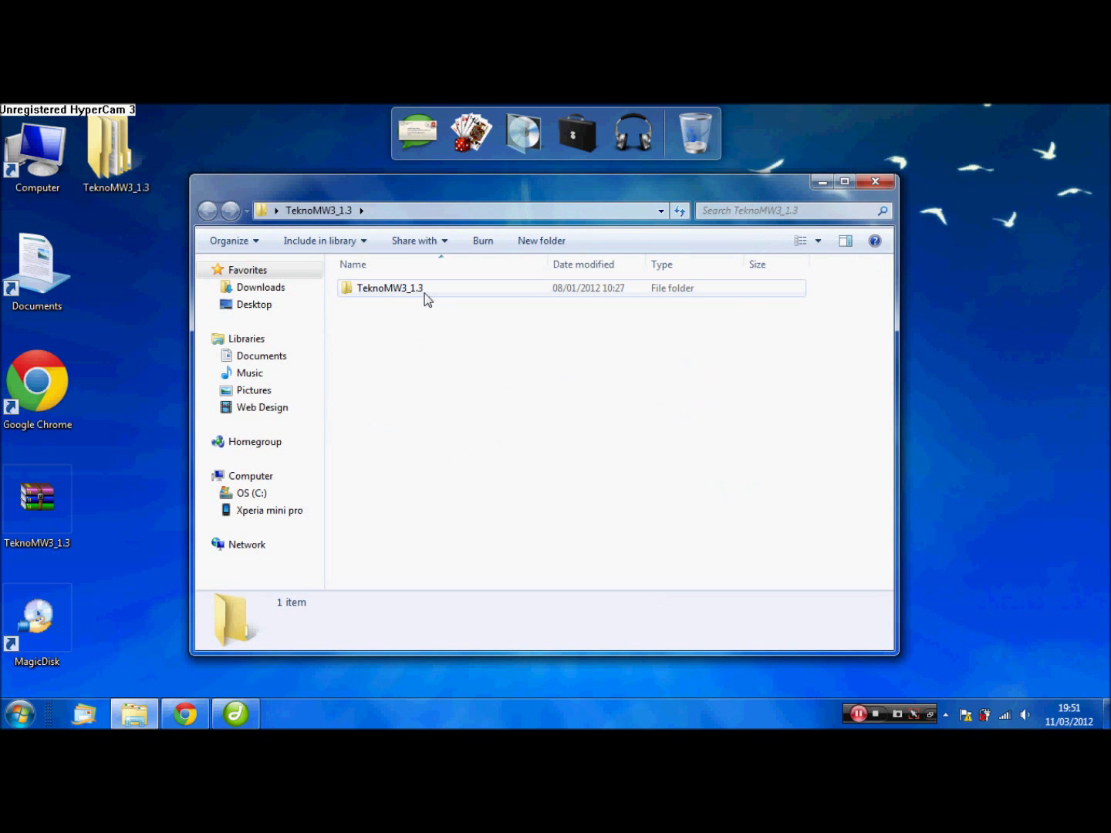
double_click(389, 287)
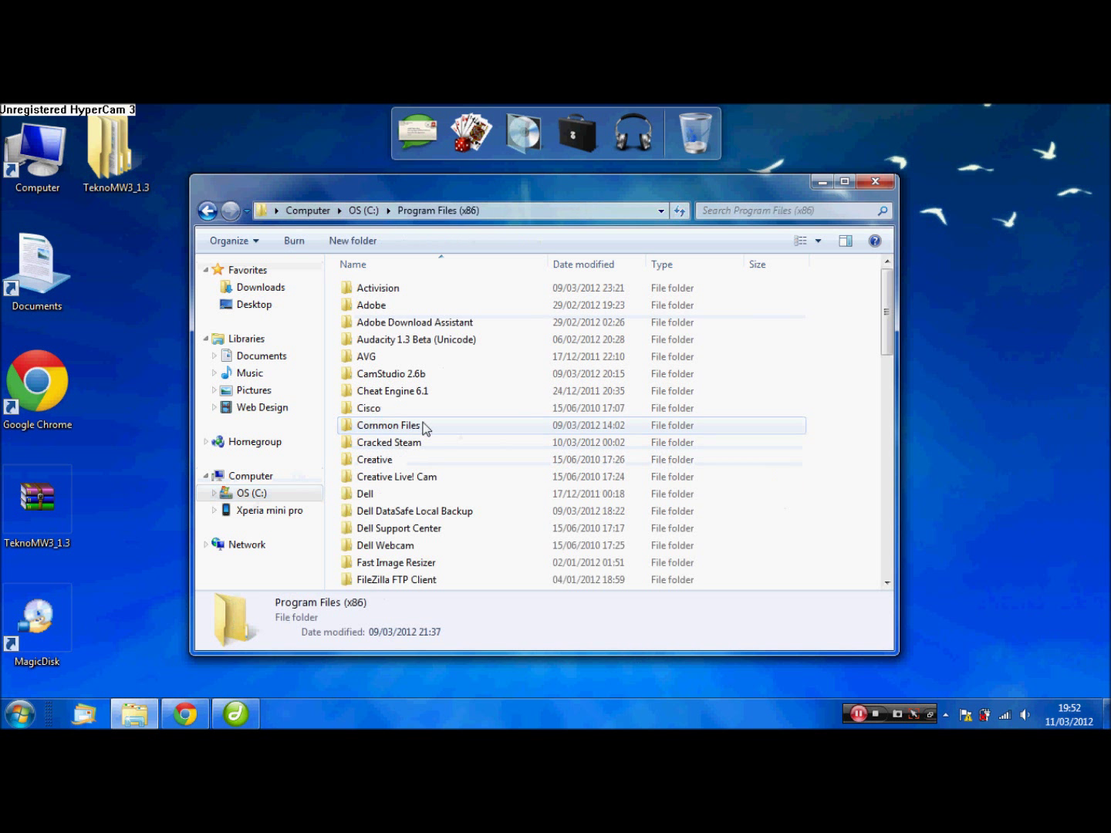
Step: Go through Activision into the Call of Duty- Modern Warfare 3 folder and scroll to TeknoMW3
double_click(377, 288)
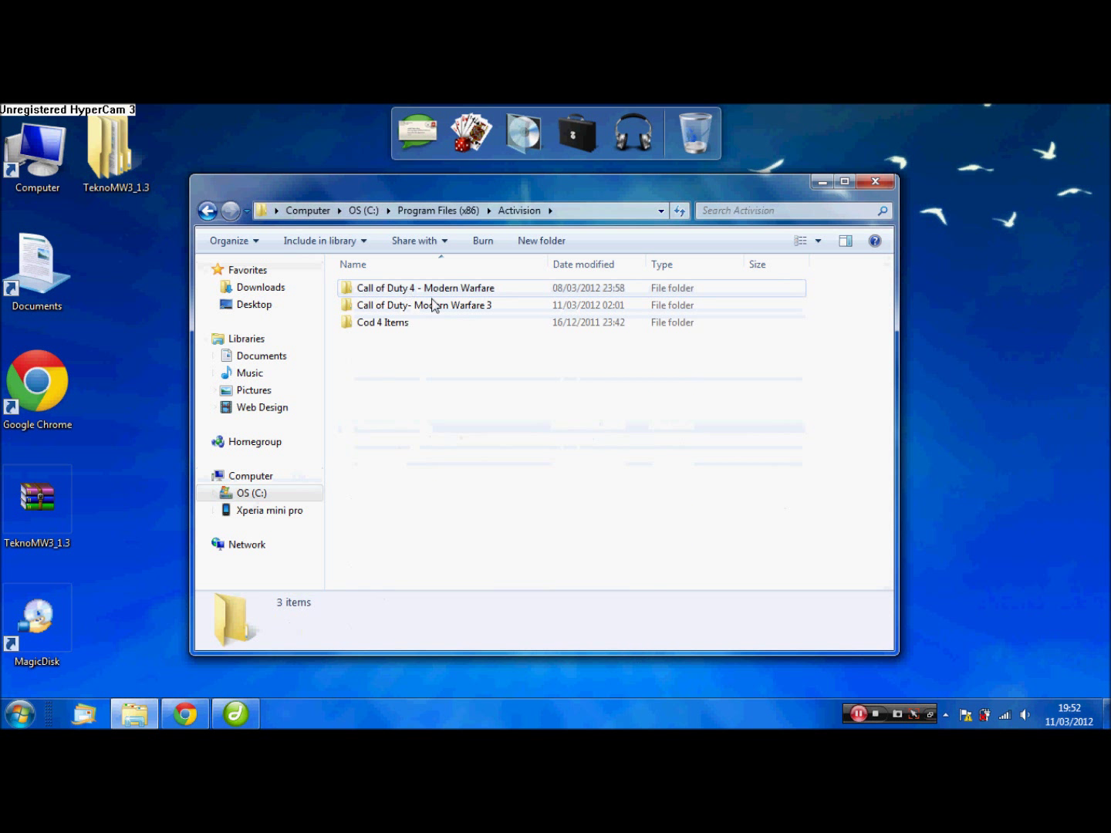
double_click(425, 306)
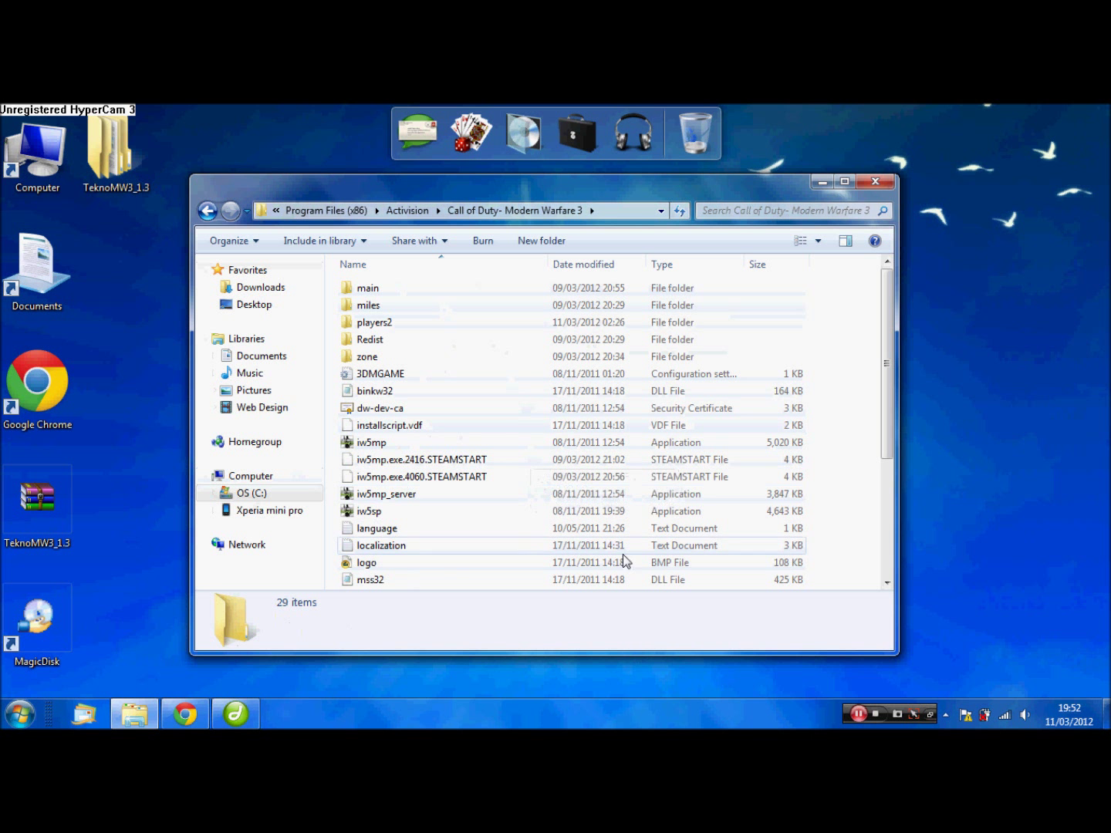
scroll("down", 3)
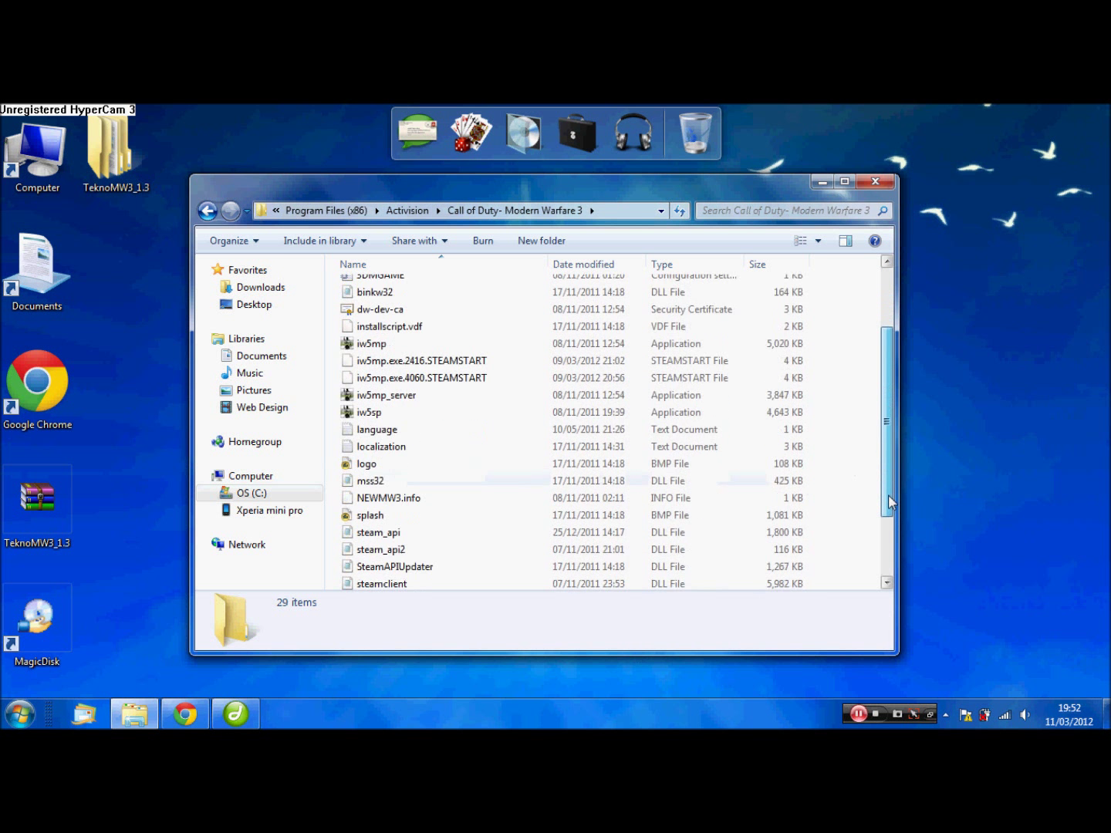
scroll("down", 3)
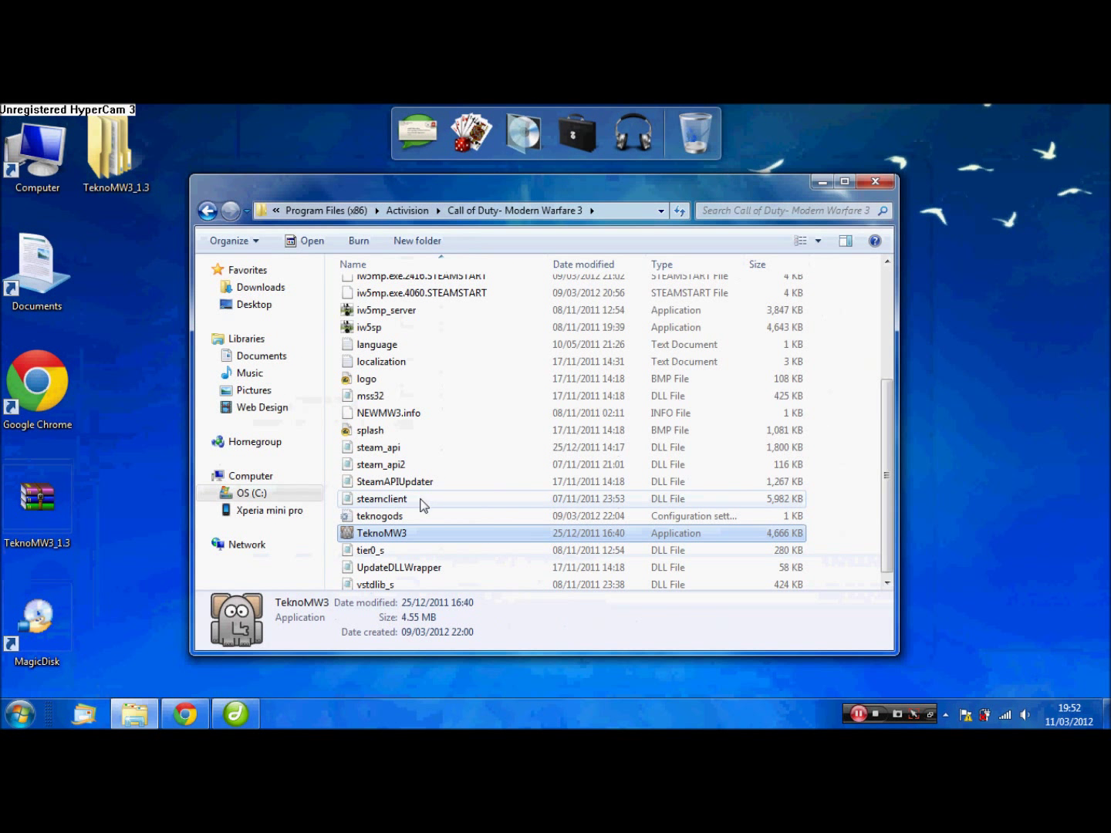
mouse_move(409, 537)
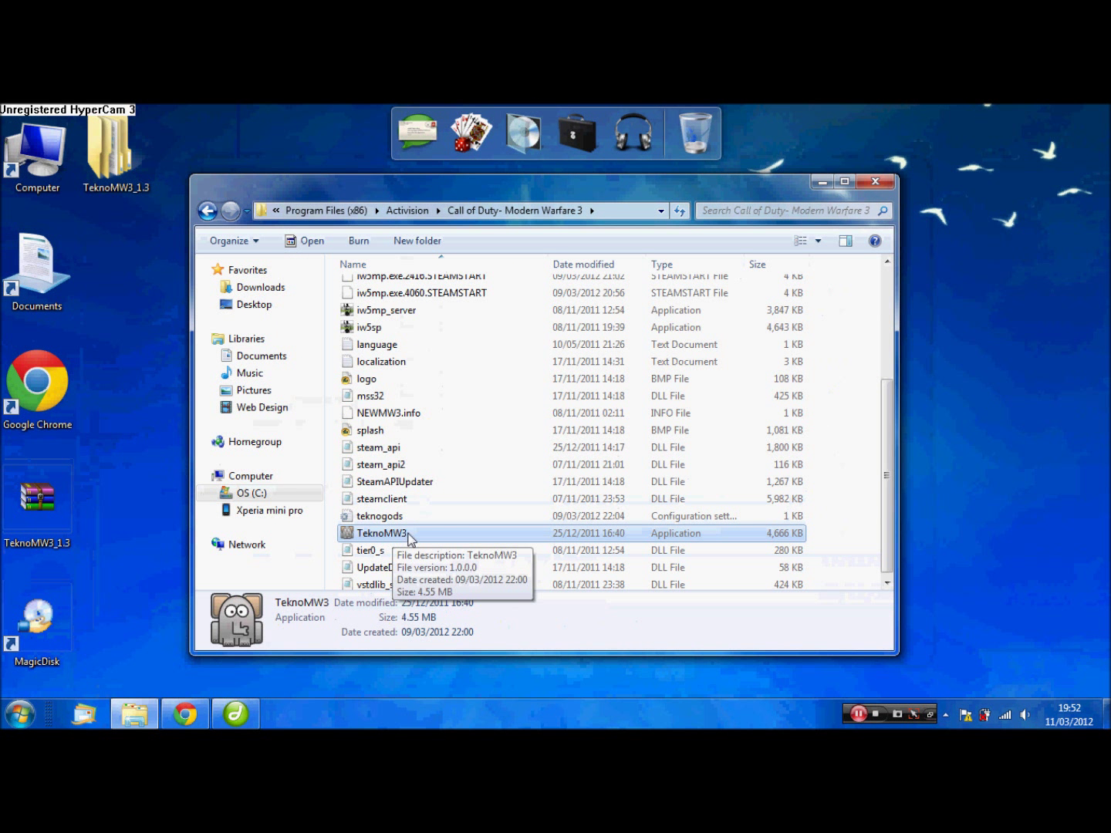
Step: Launch TeknoMW3.exe and decline the new loader version update
double_click(382, 534)
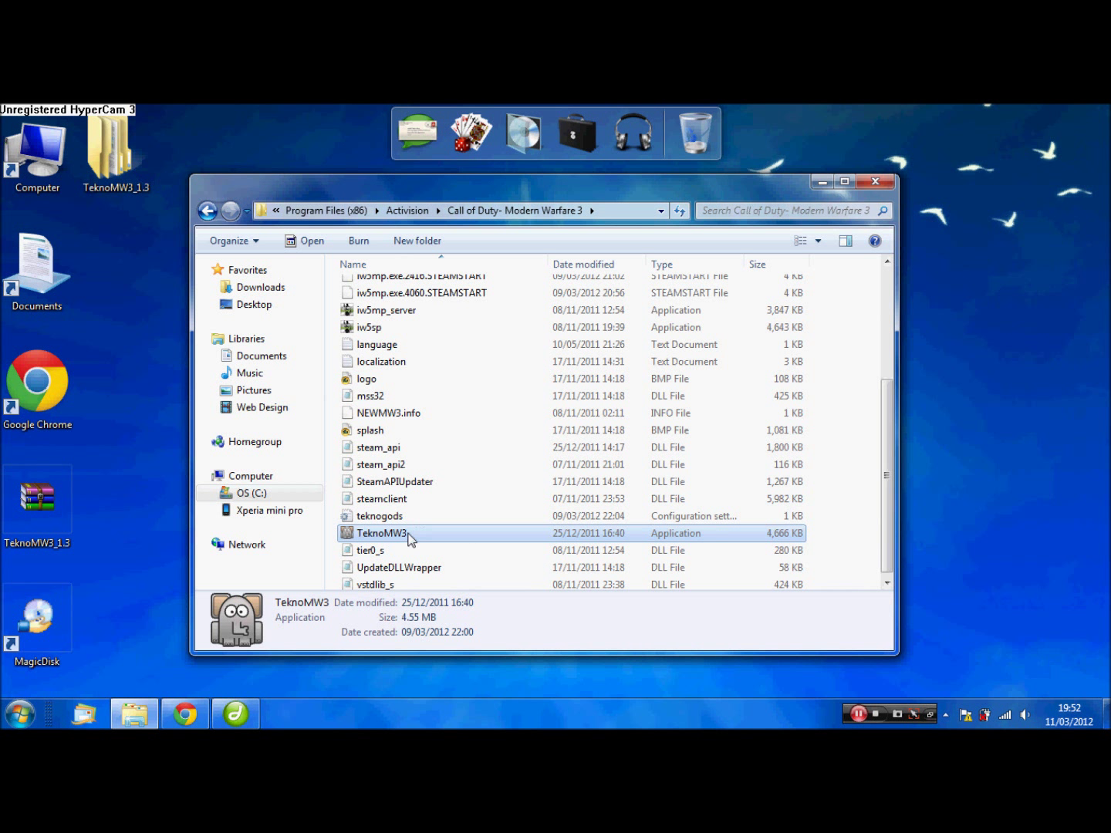
double_click(383, 534)
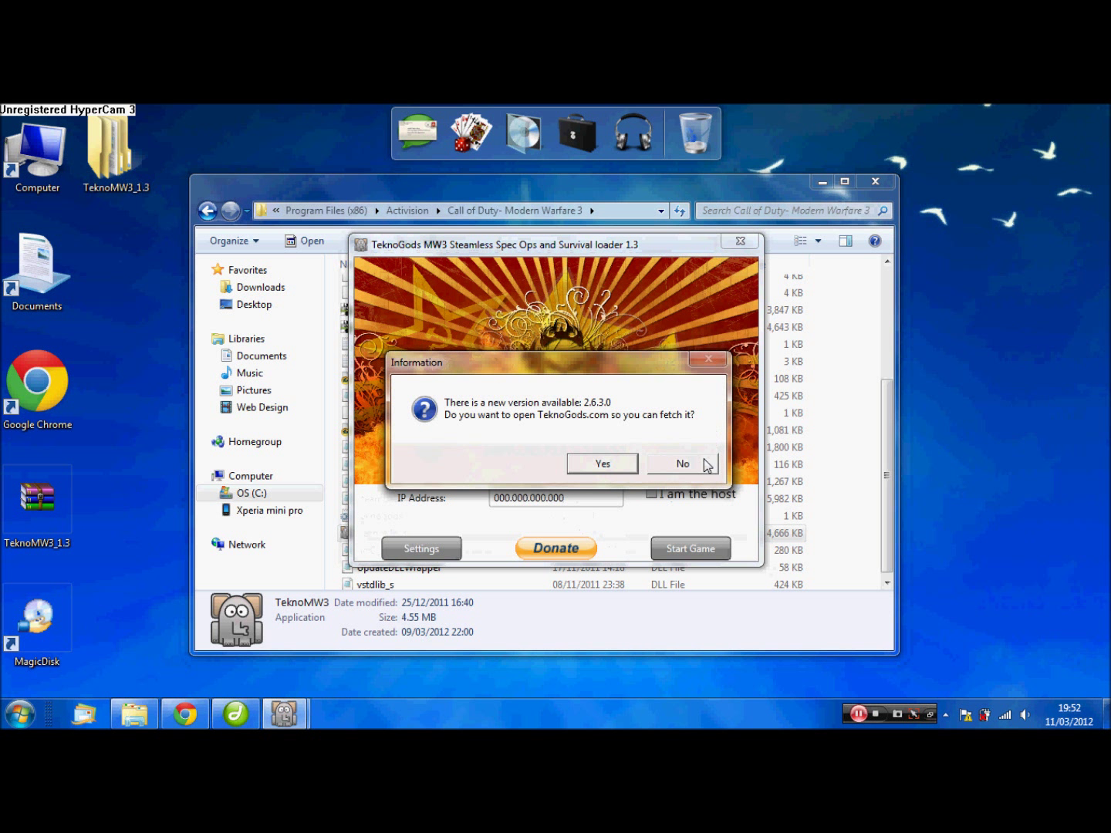
left_click(682, 463)
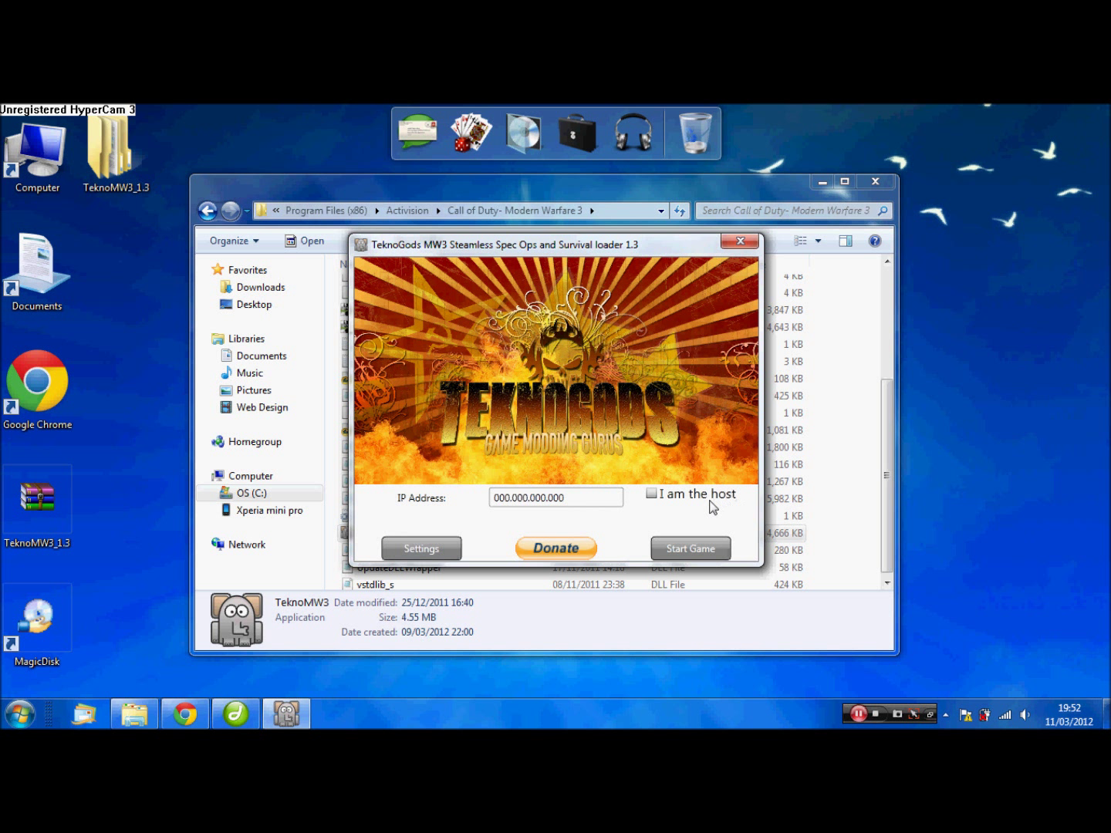
Step: Tick 'I am the host' and start the game from the loader
left_click(652, 494)
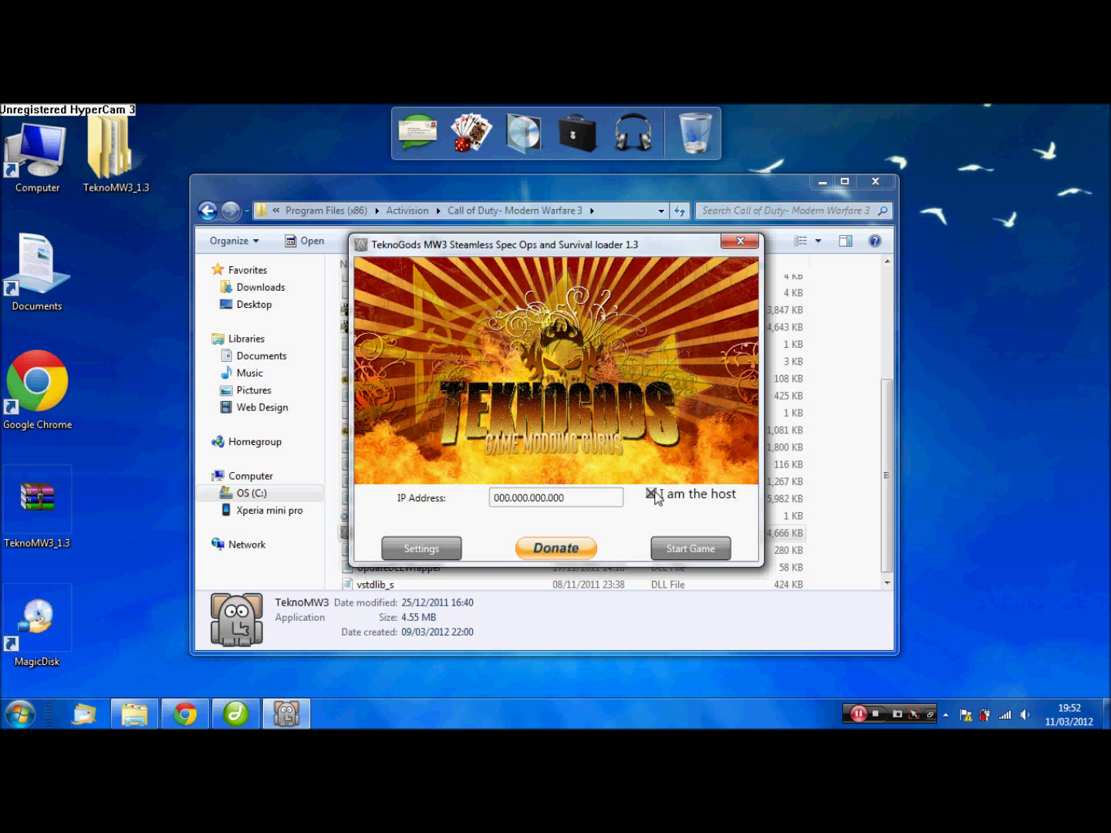
left_click(690, 548)
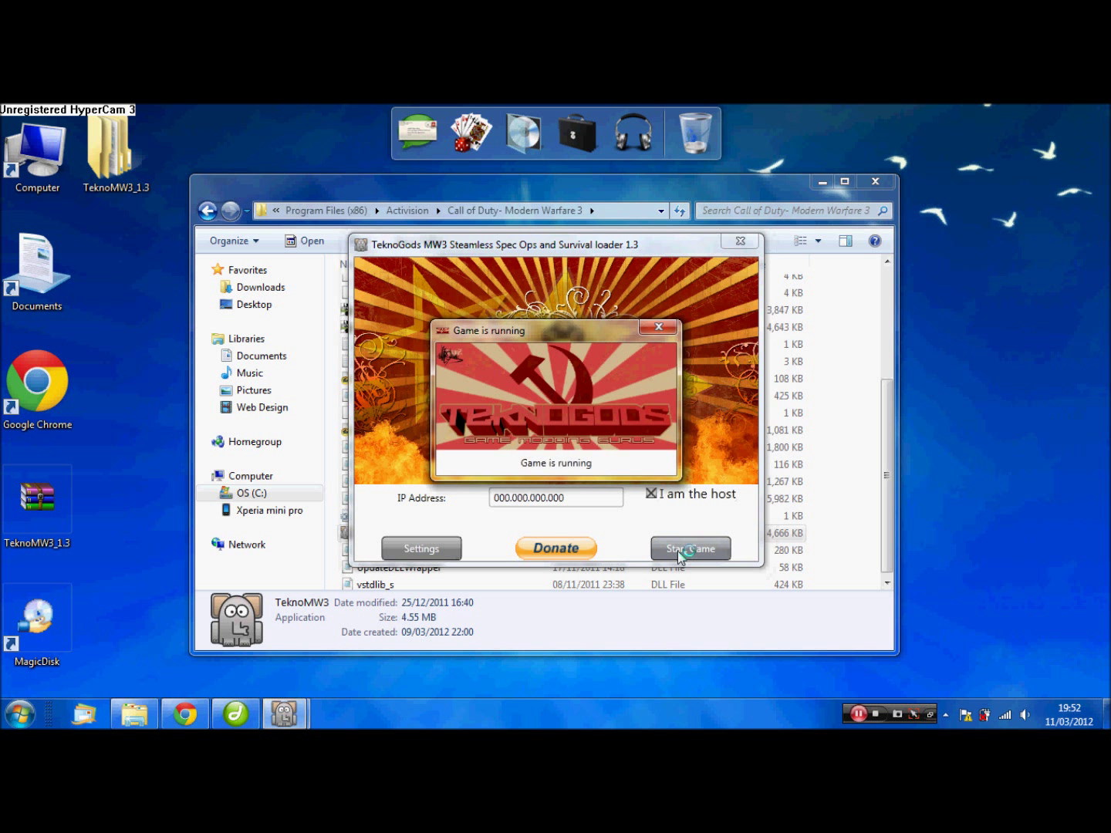
Step: Answer No to the 'Run In Safe Mode?' prompt so the game runs normally
left_click(688, 548)
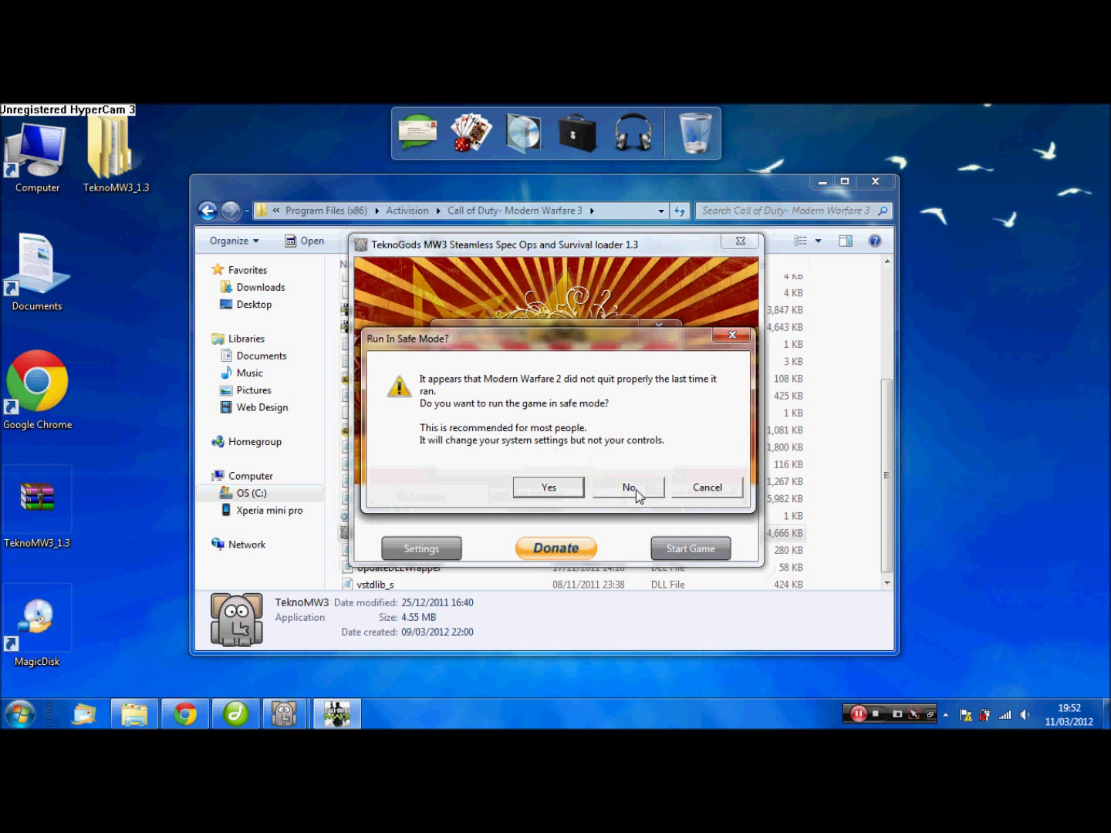
left_click(628, 488)
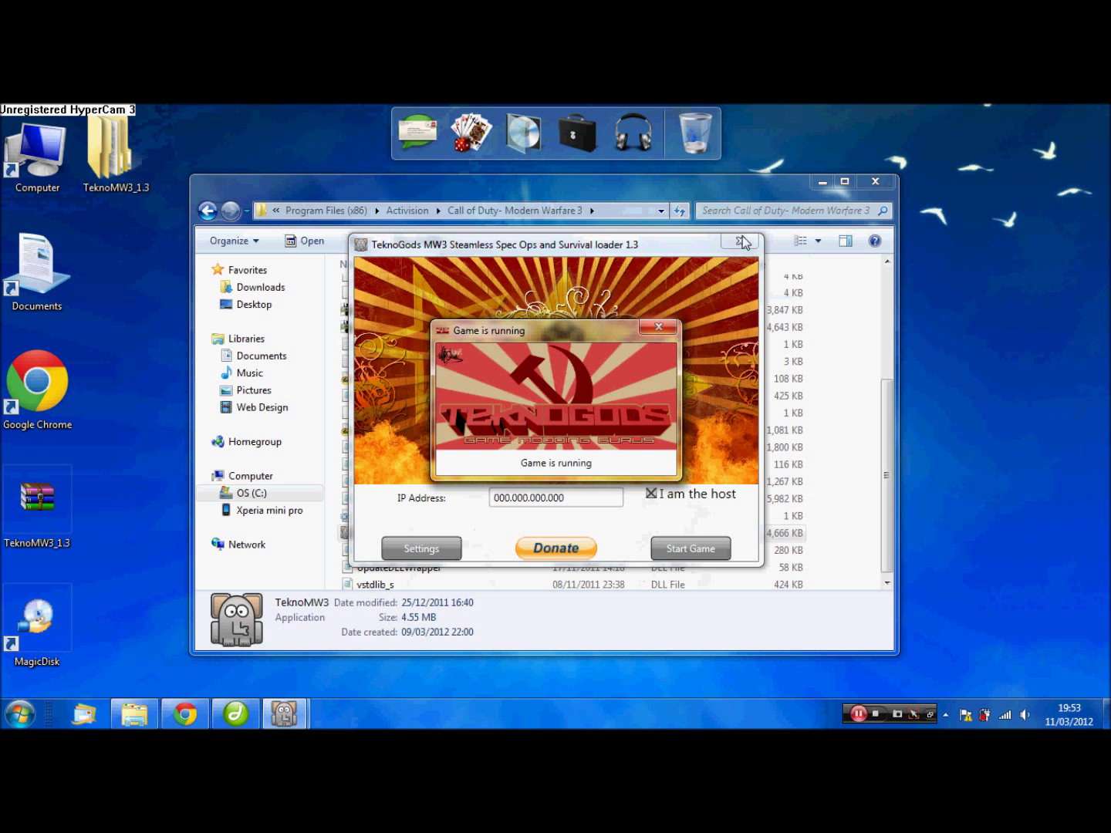
Step: Close the 'Game is running' notice and the TeknoGods loader window
left_click(657, 328)
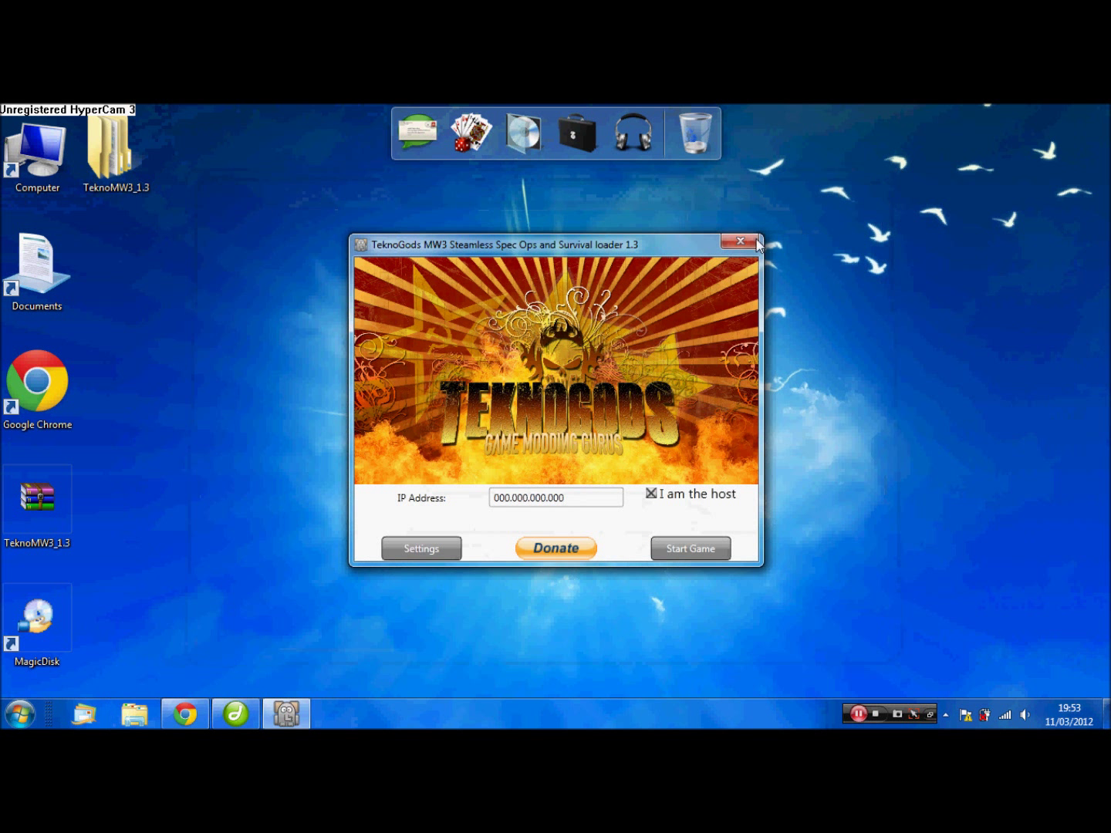
left_click(739, 241)
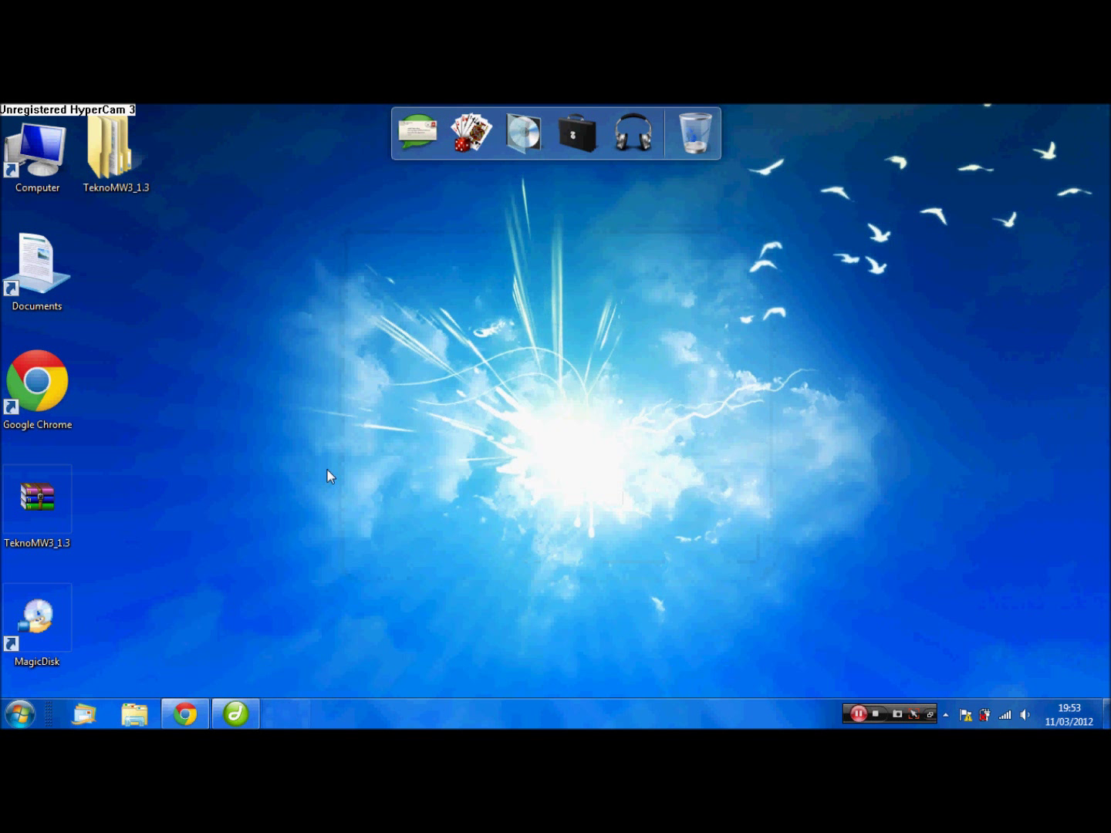
mouse_move(409, 539)
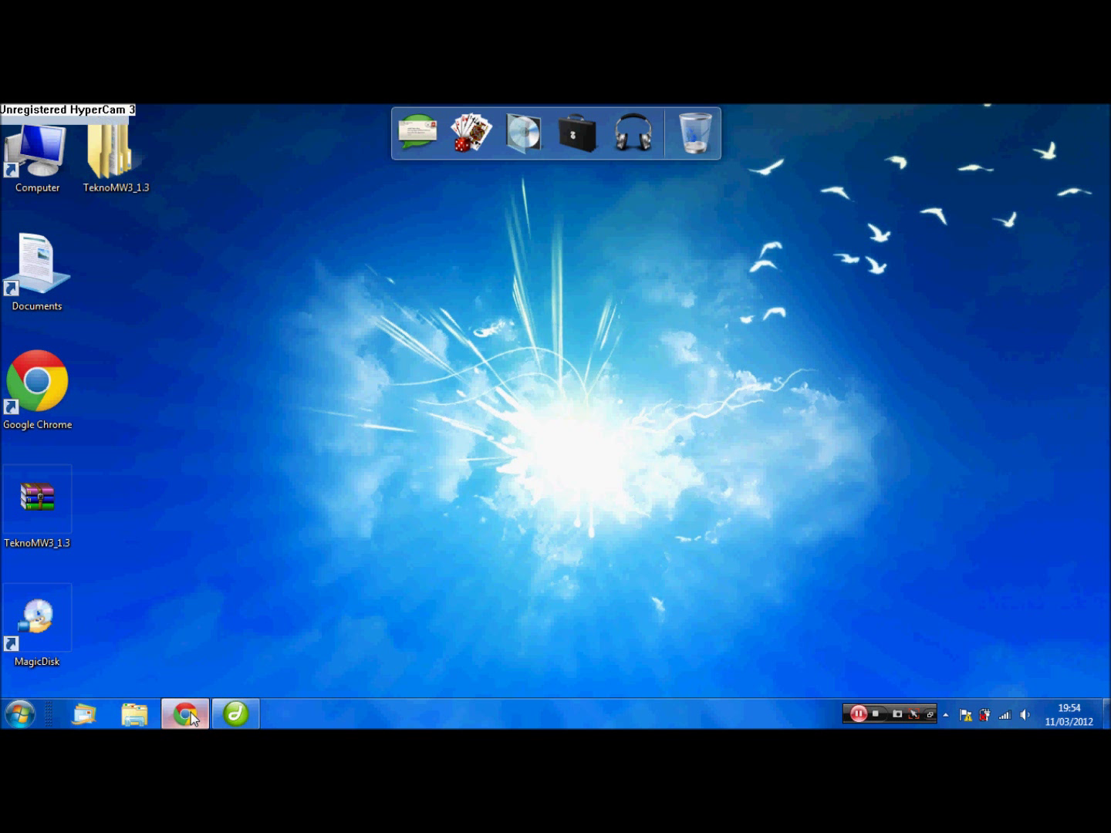
Step: Bring Chrome forward and show the site's Tutorials page after a brief Downloads visit
left_click(184, 713)
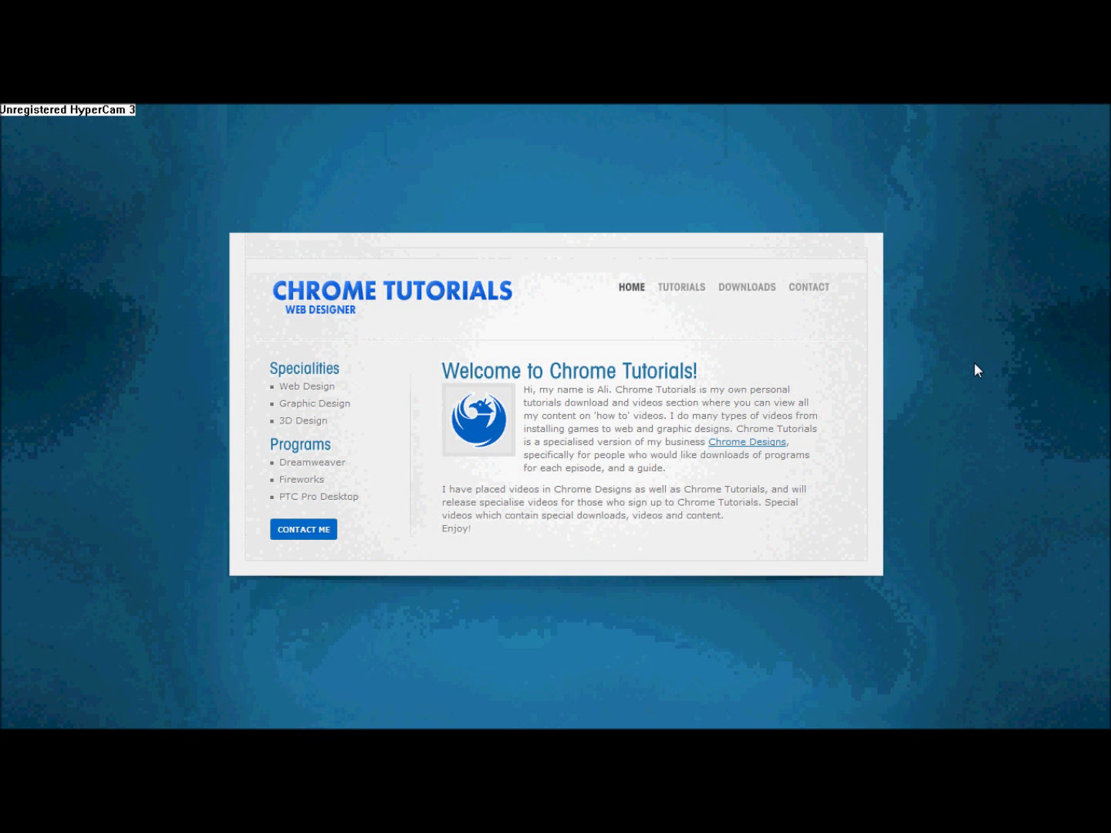
mouse_move(684, 273)
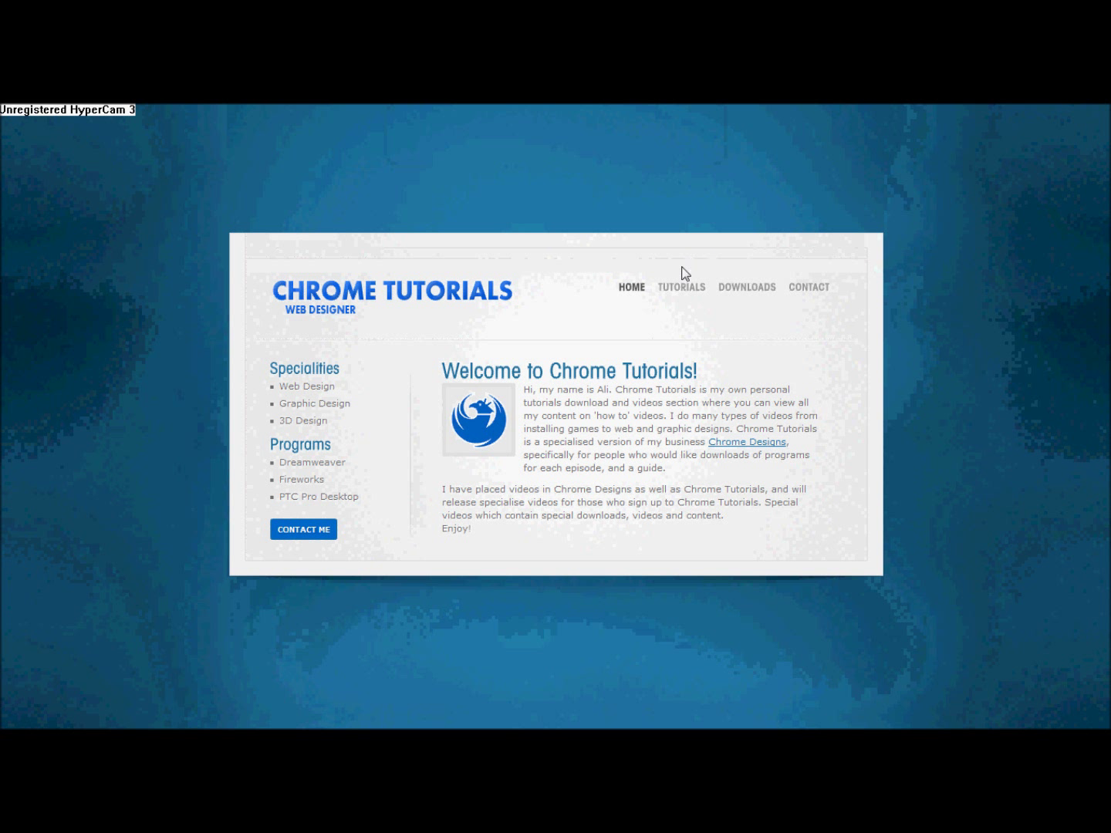
left_click(680, 287)
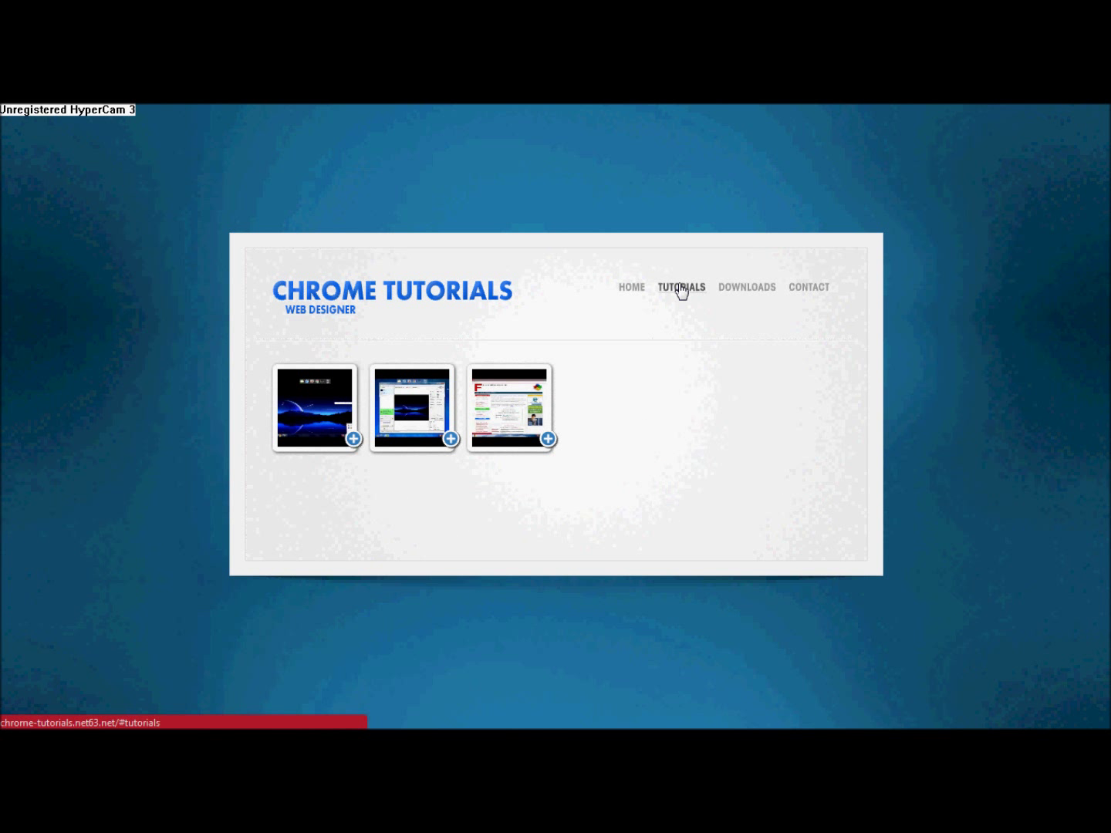
left_click(745, 287)
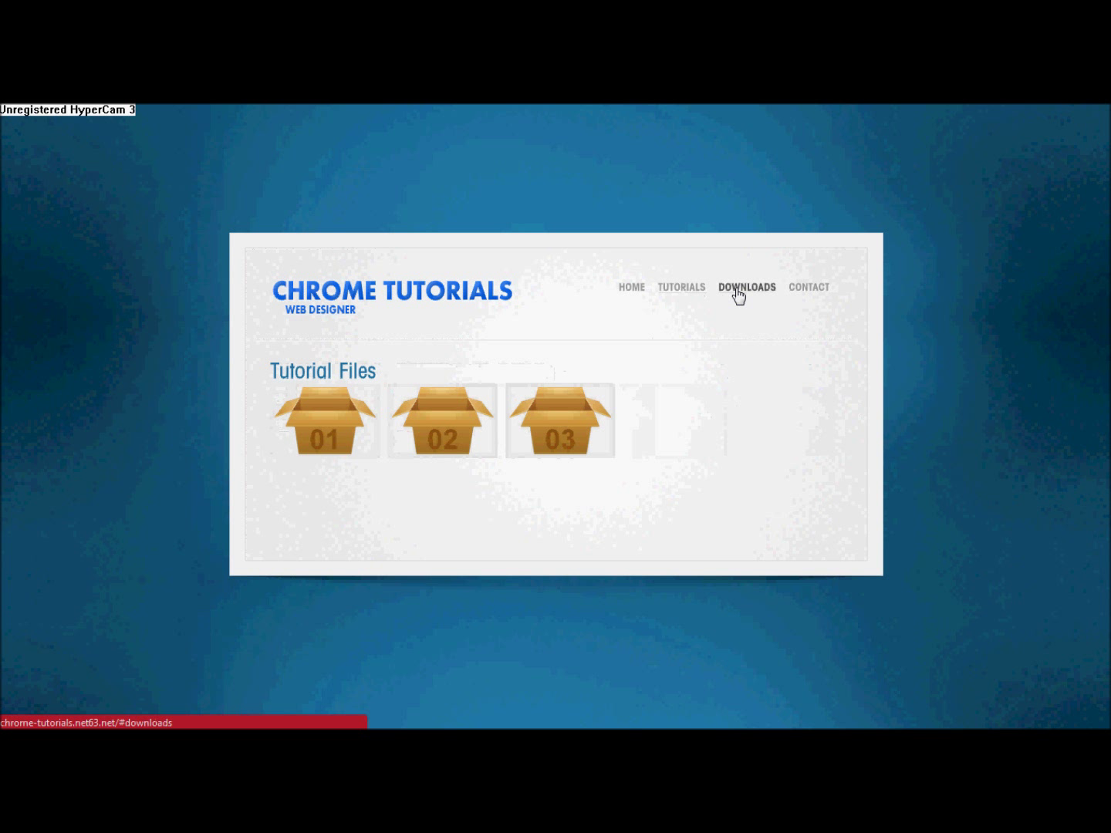
left_click(680, 287)
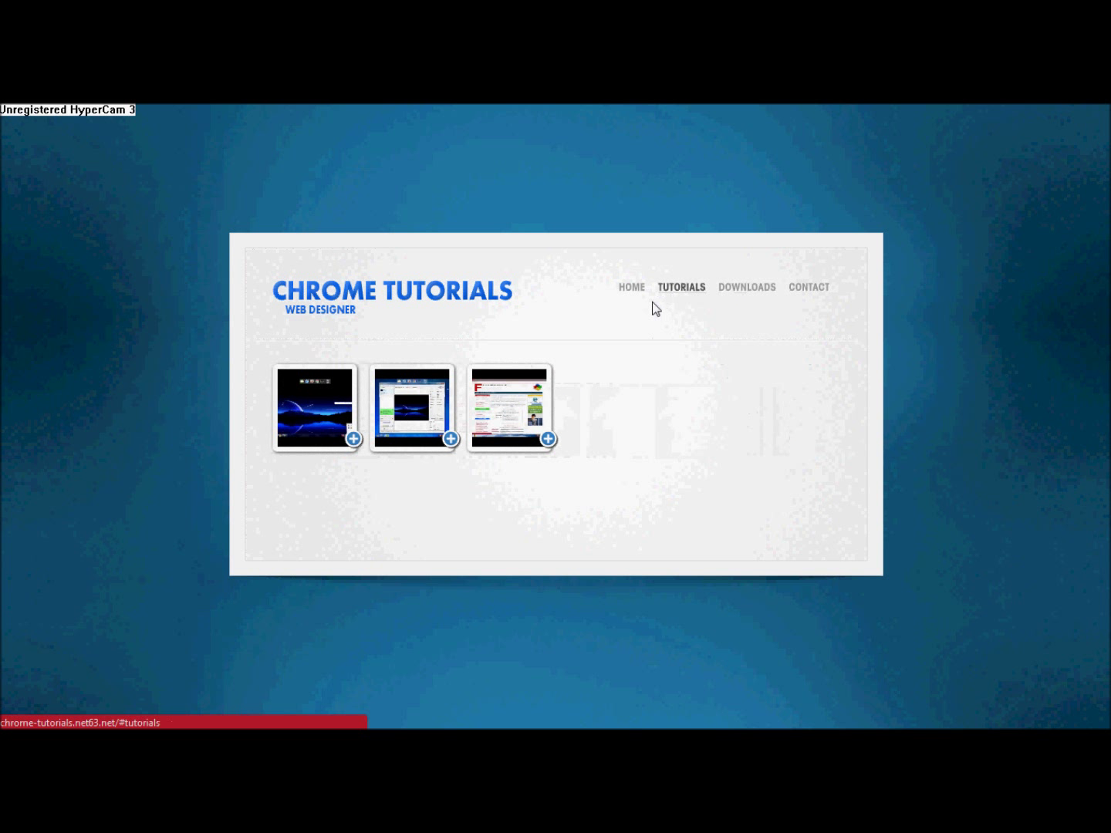
mouse_move(326, 401)
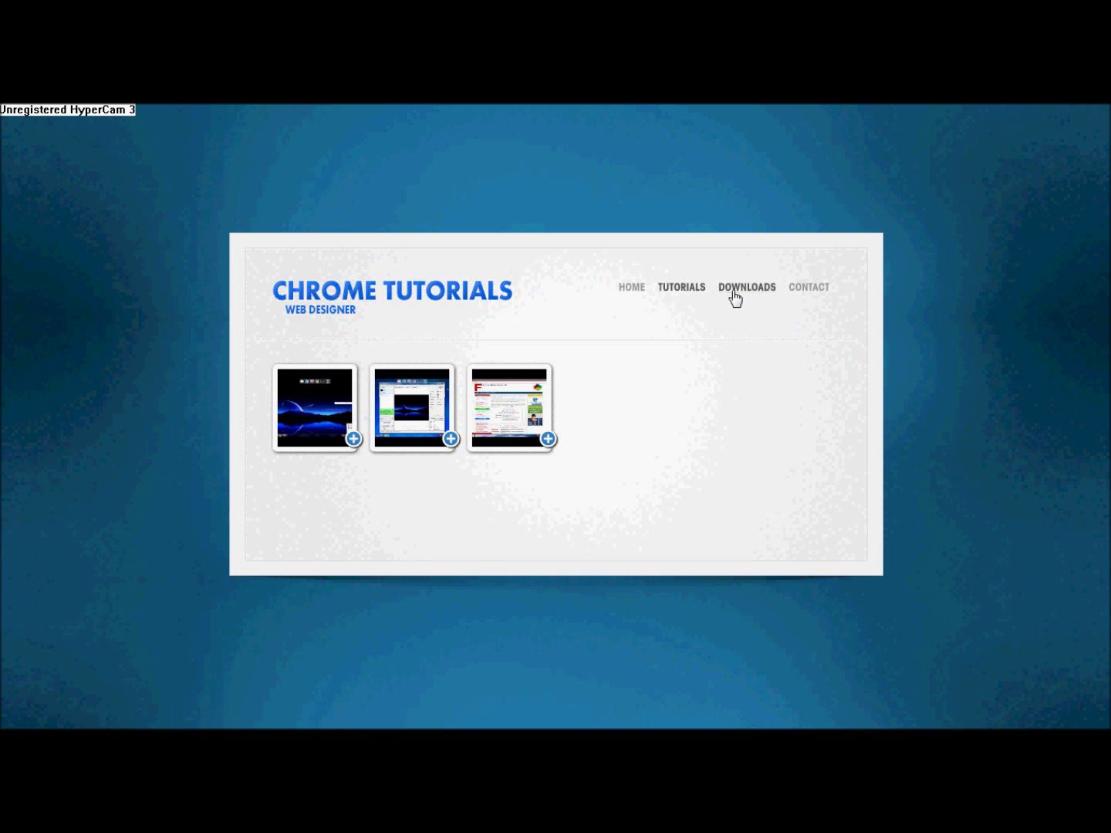
Step: From the Downloads section, start downloading the first tutorial package 01.rar
left_click(746, 287)
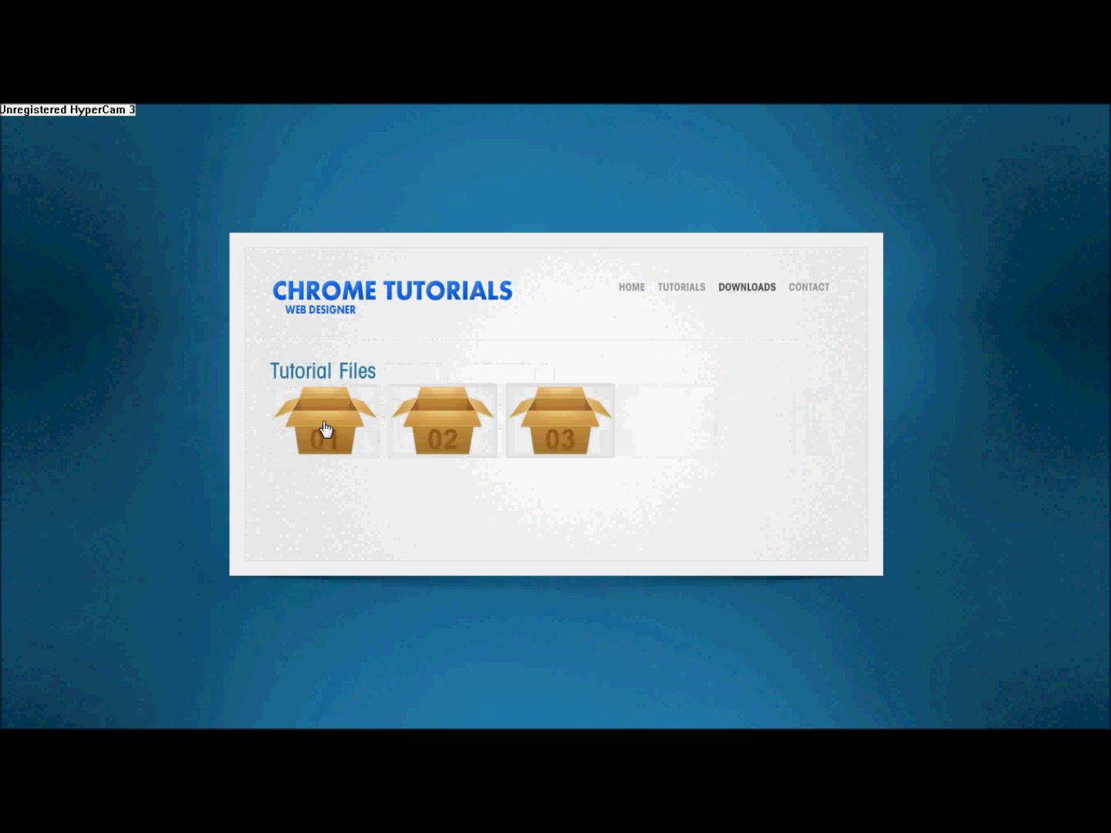
left_click(326, 423)
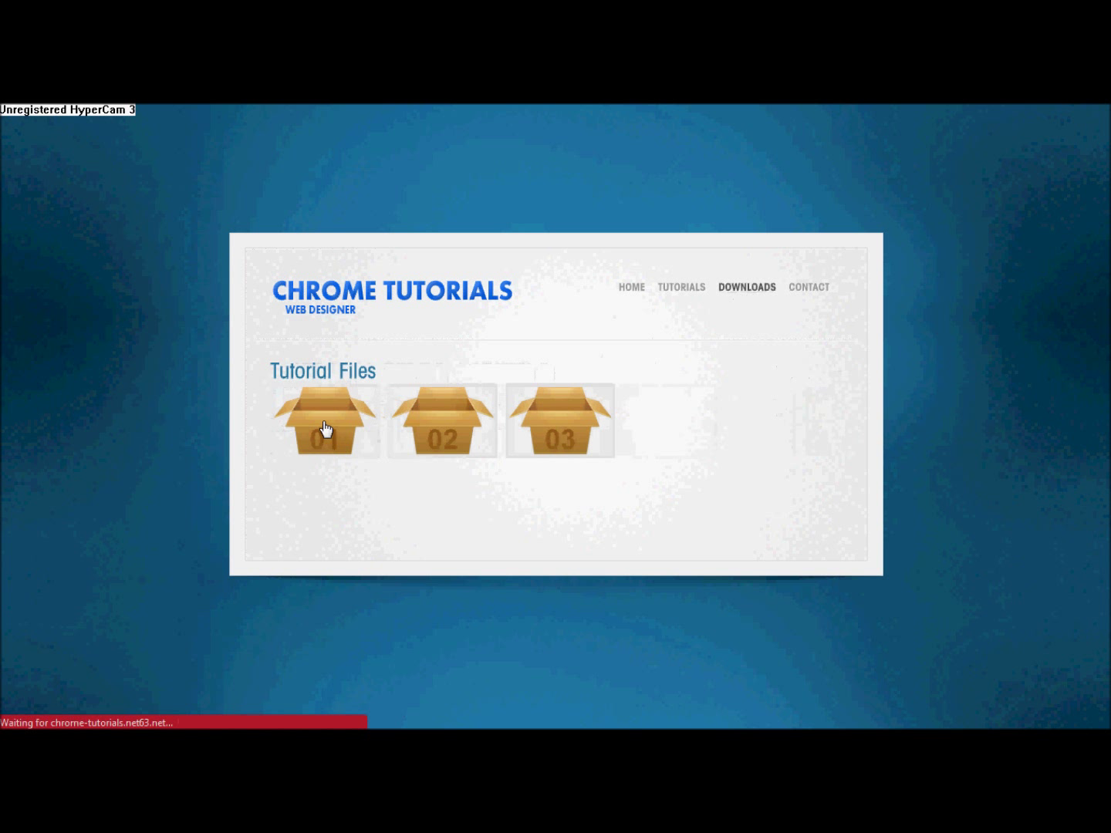
left_click(324, 419)
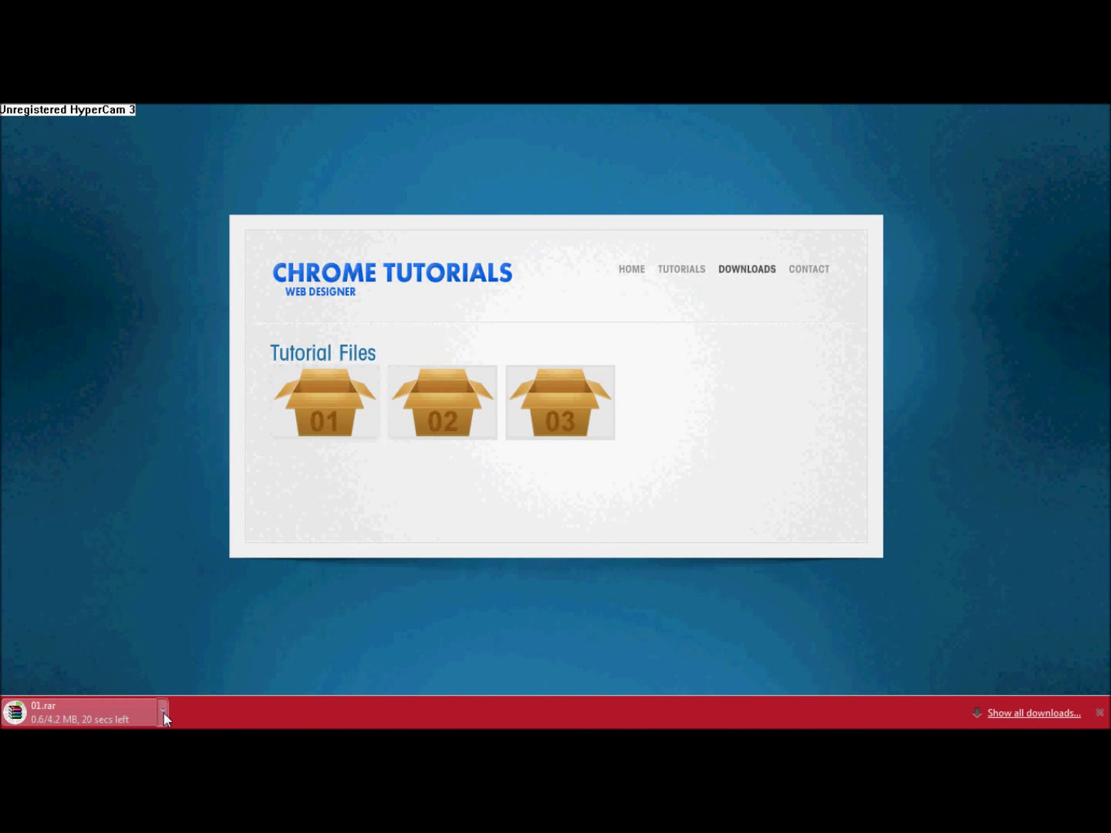
left_click(163, 711)
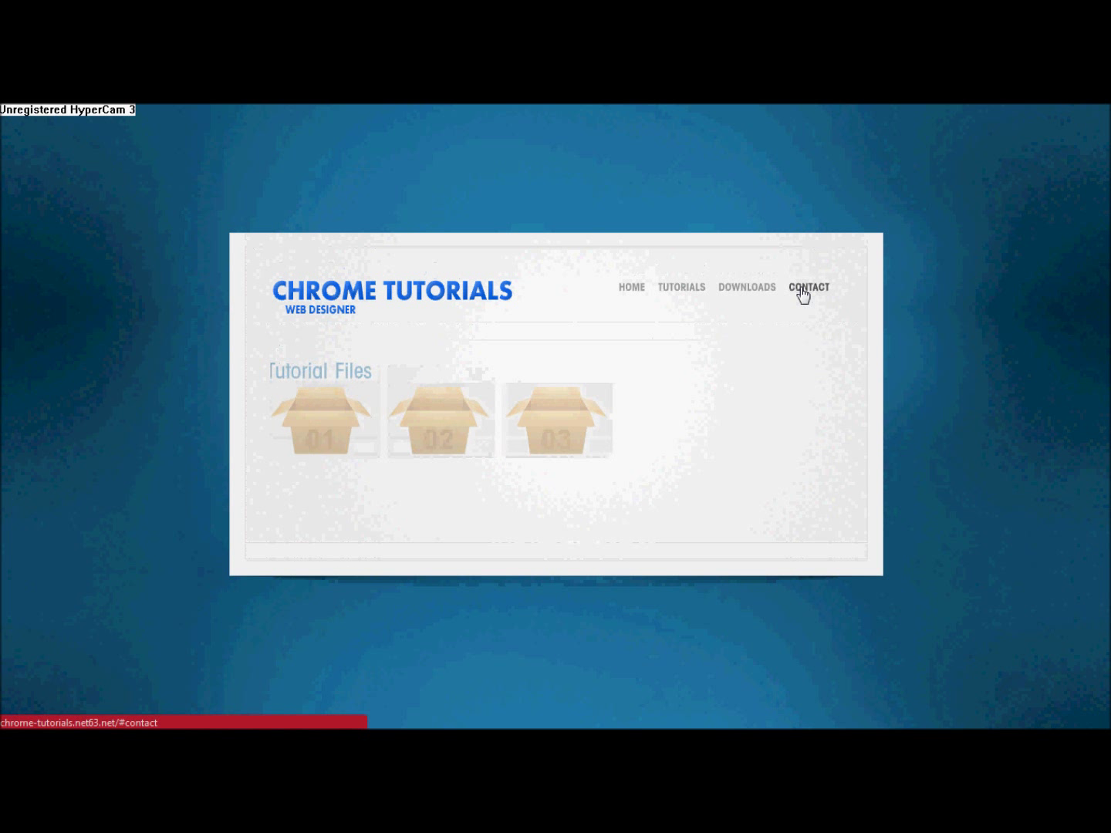
Step: Load the Contact page showing the name, email and message form
left_click(809, 287)
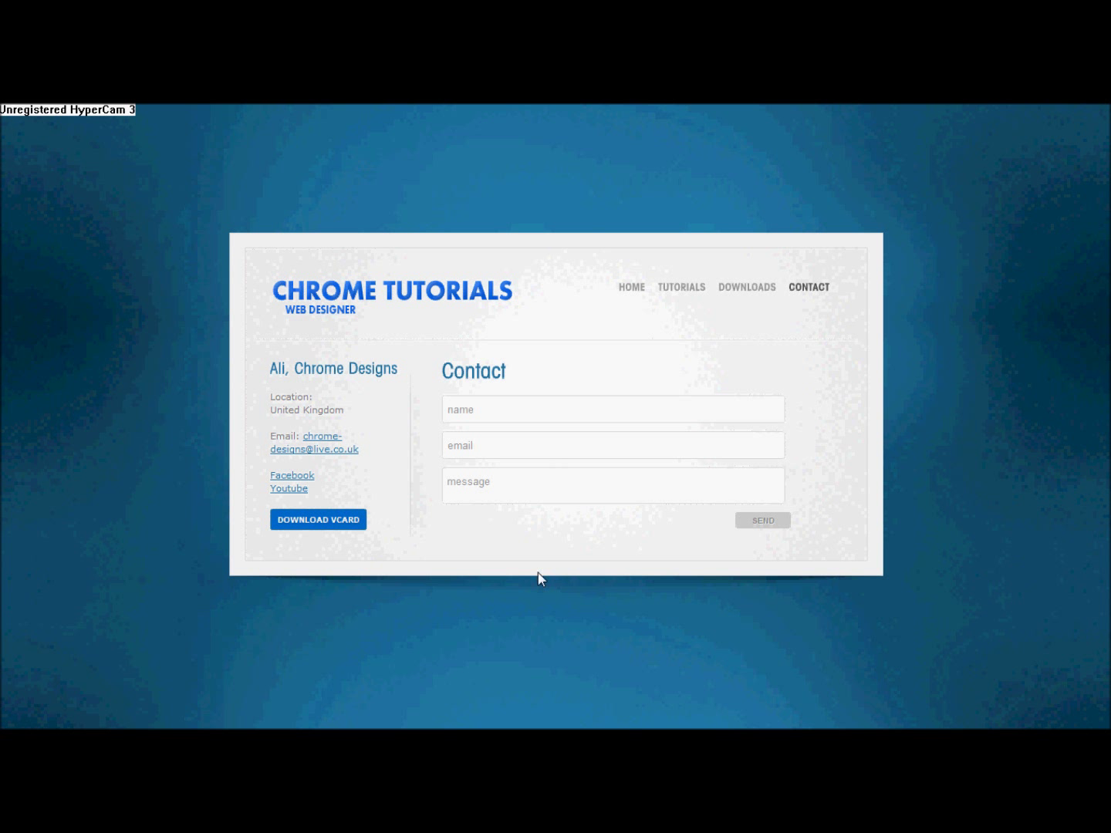
mouse_move(546, 602)
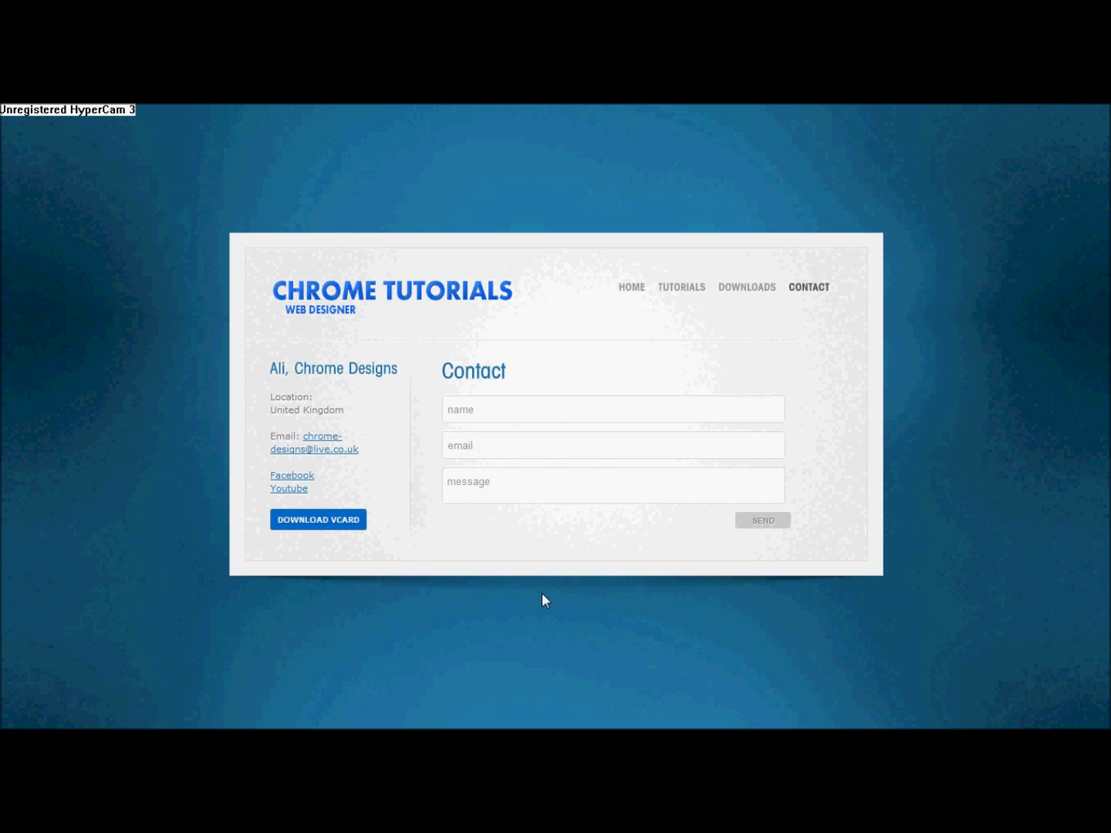